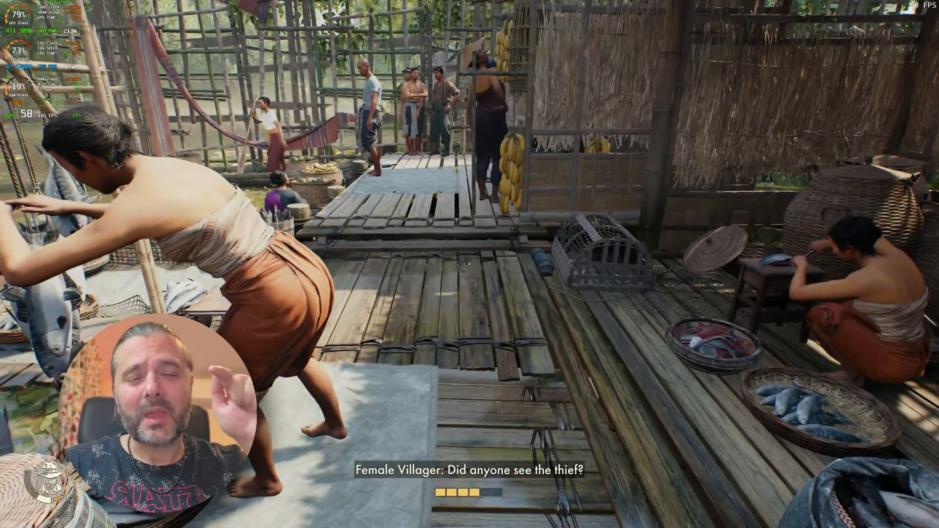
pyautogui.moveTo(469, 264)
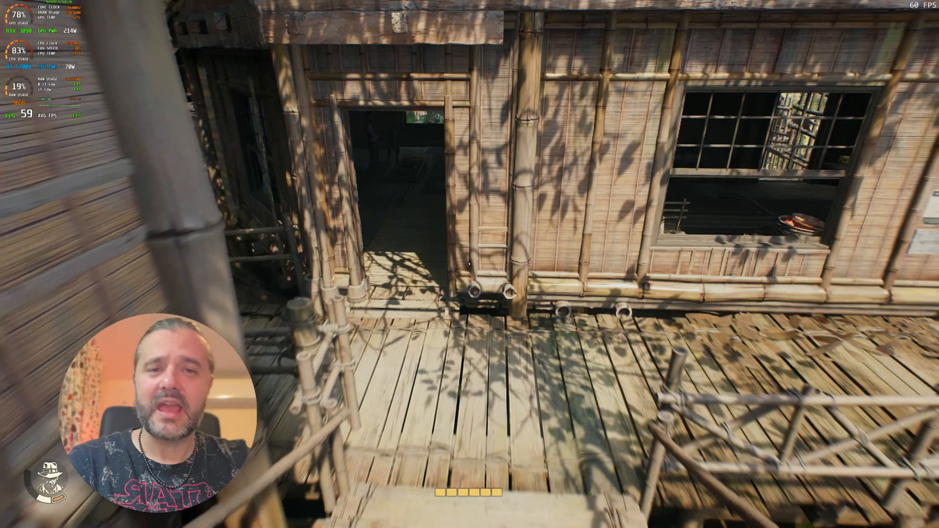
pyautogui.moveTo(470, 264)
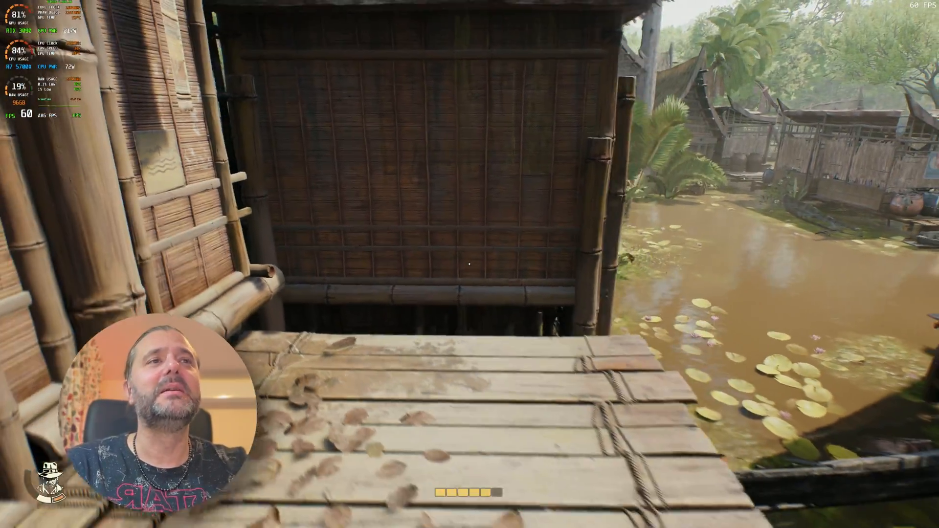
pyautogui.moveTo(470, 264)
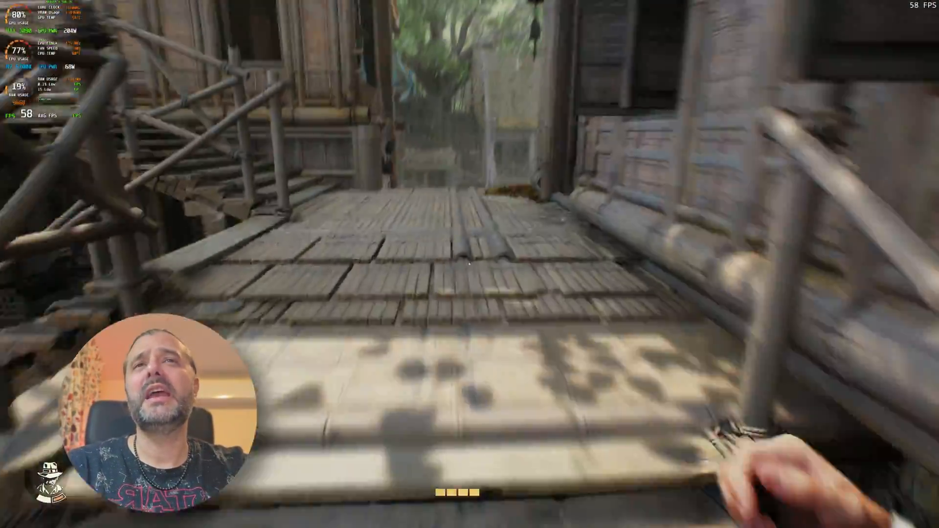
pyautogui.moveTo(469, 264)
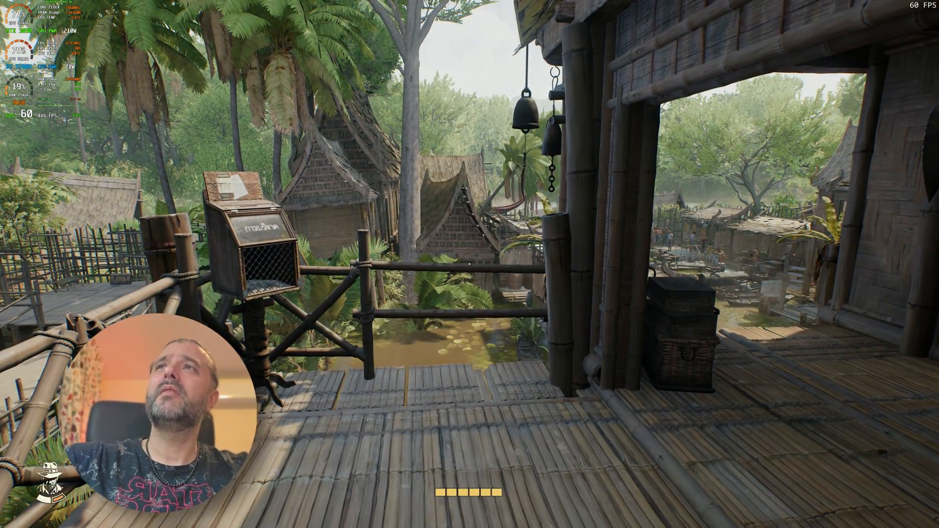
pyautogui.moveTo(470, 265)
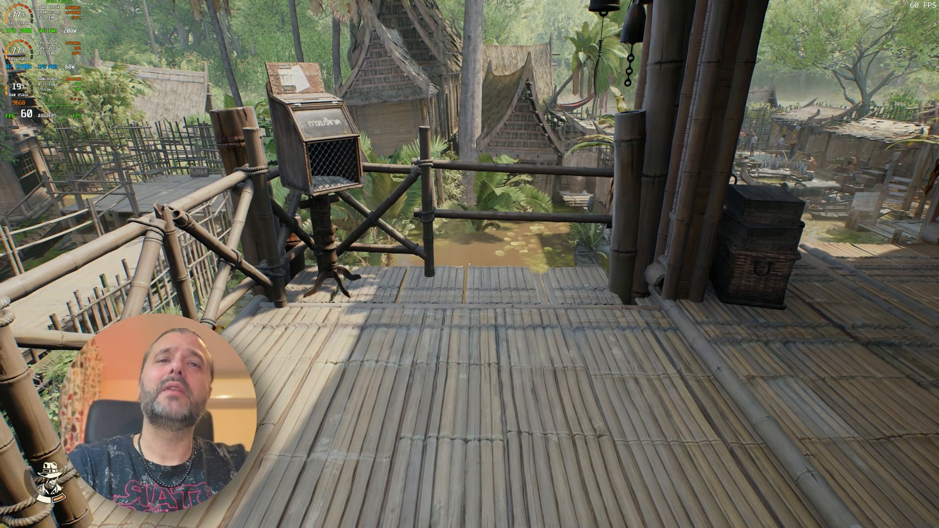
# Step: Pause the game and enable Path Tracing in the Video options
pyautogui.press('Escape')
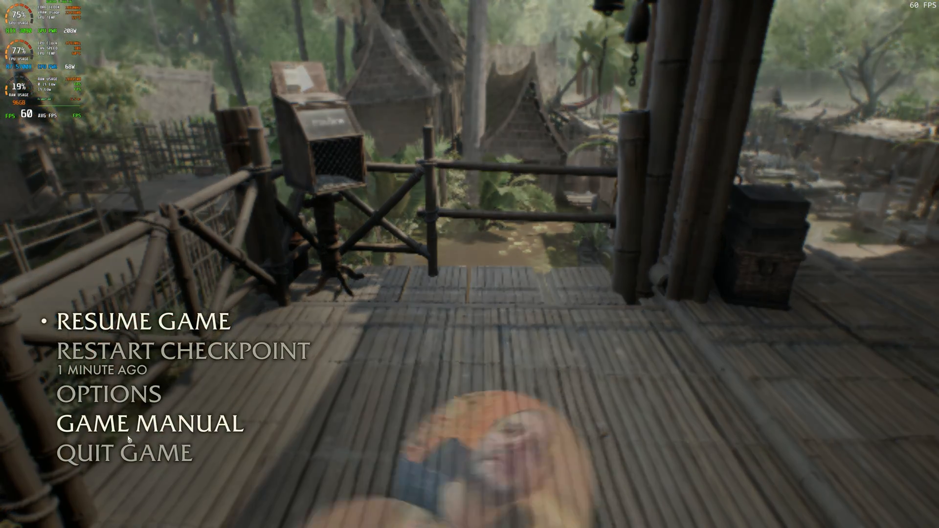
pyautogui.click(113, 393)
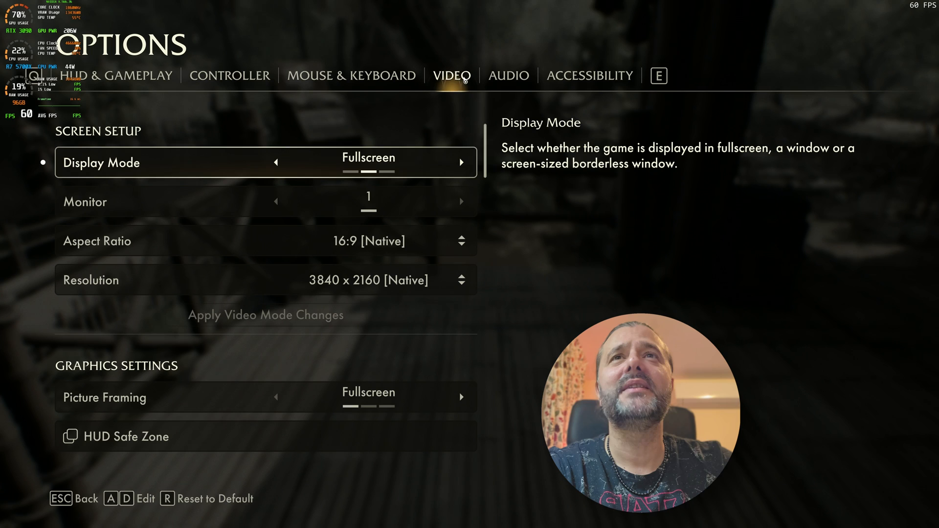
pyautogui.scroll(-3)
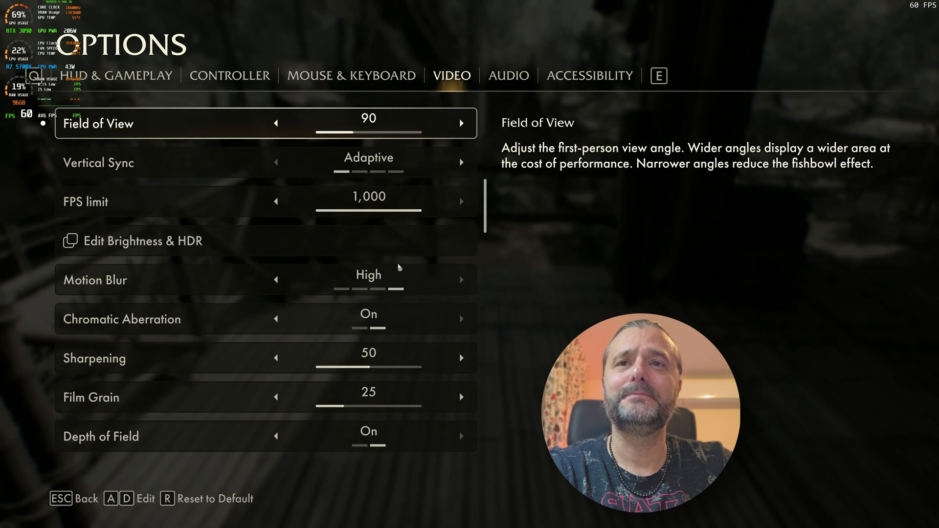
pyautogui.scroll(-3)
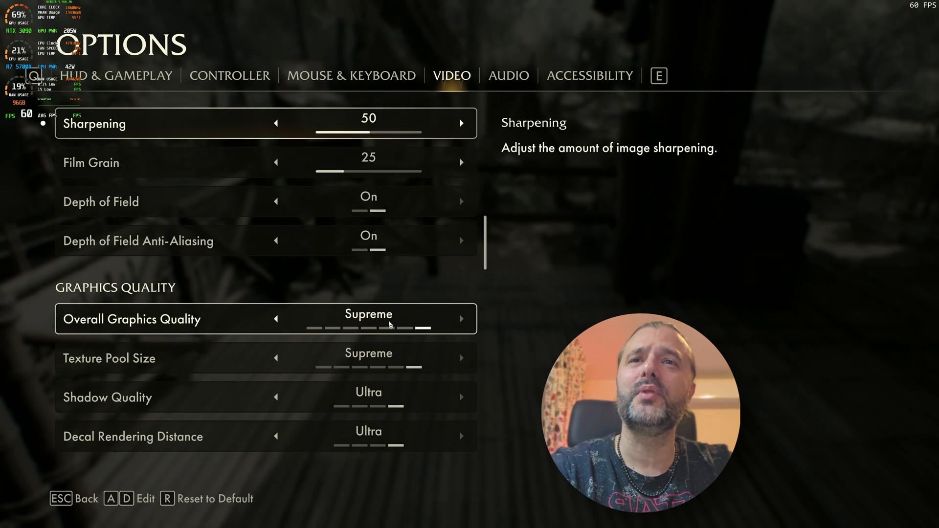
pyautogui.scroll(-3)
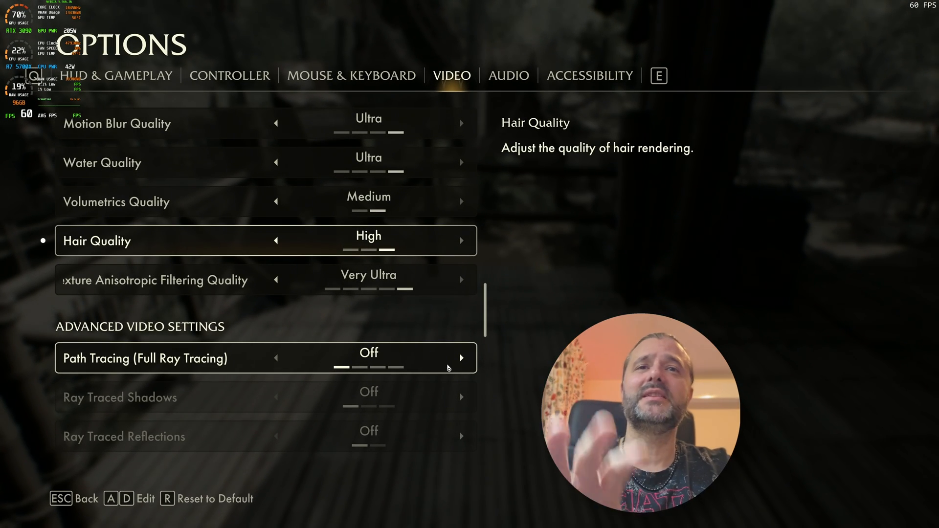
pyautogui.click(460, 358)
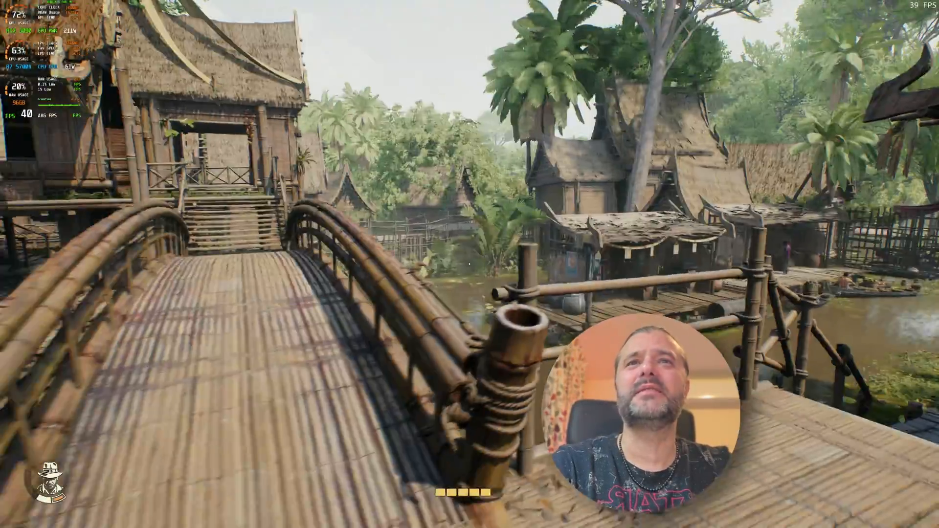
pyautogui.moveTo(469, 264)
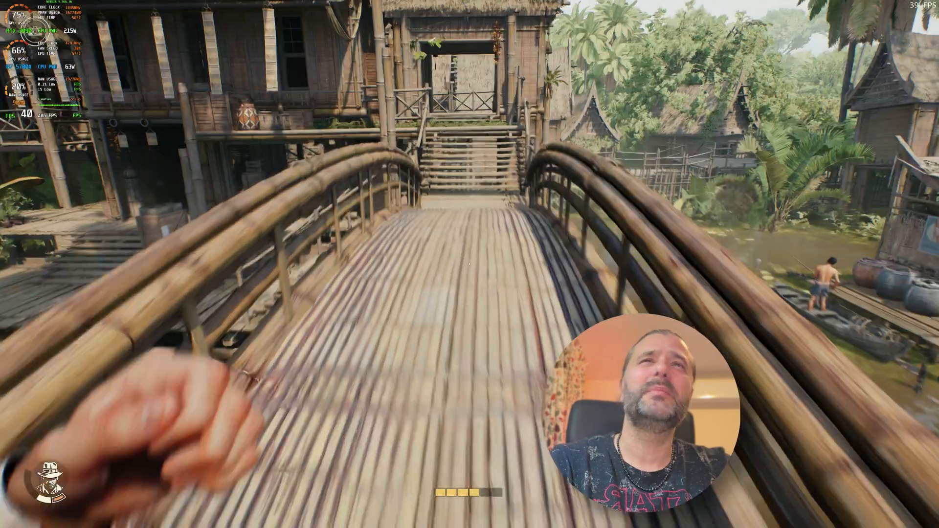
# Step: Set Path Tracing to Off in the Video settings and resume play
pyautogui.press('Escape')
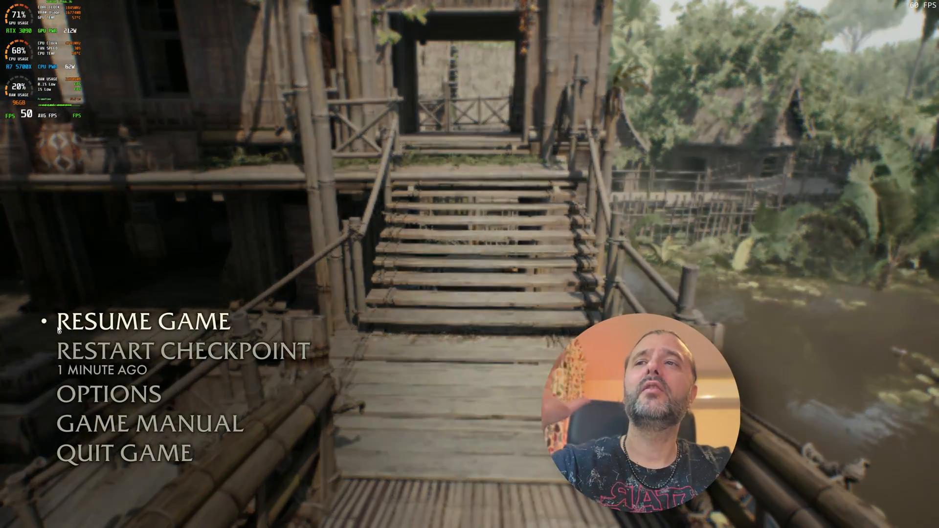
pyautogui.click(119, 394)
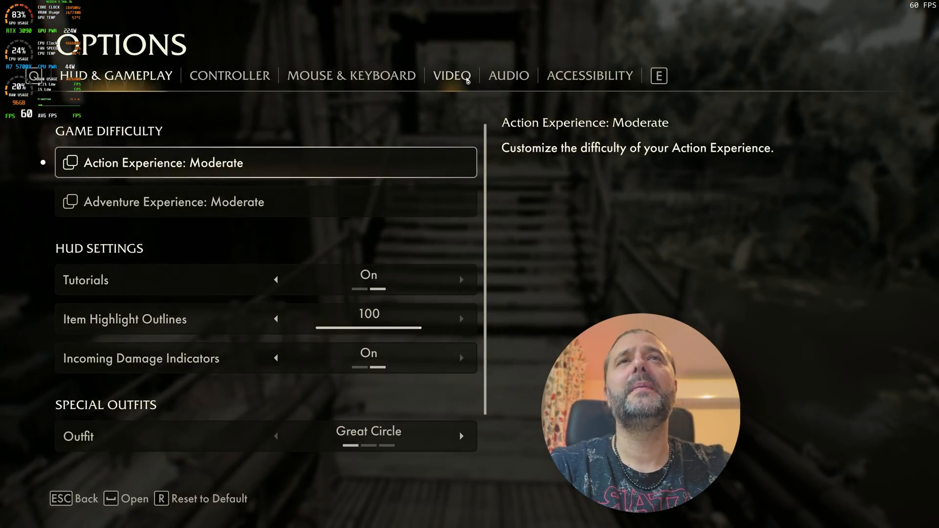
pyautogui.click(452, 75)
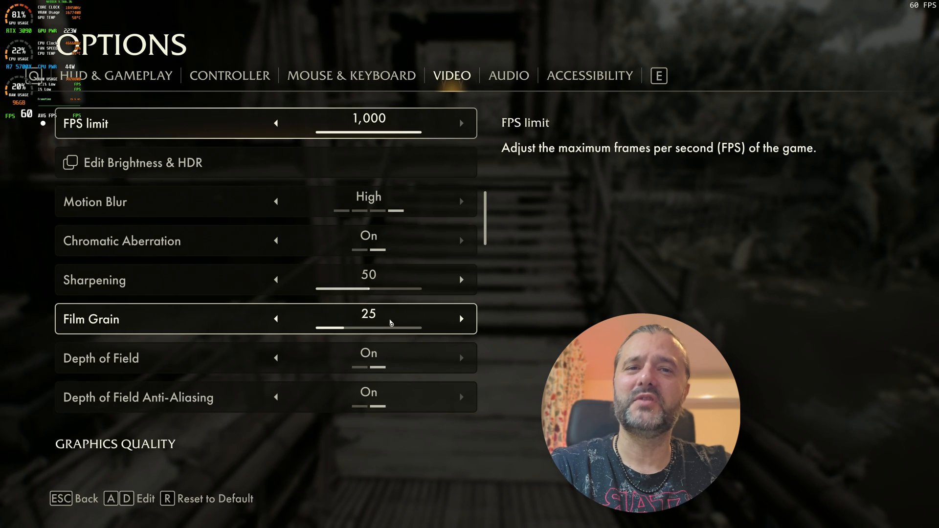
pyautogui.scroll(-3)
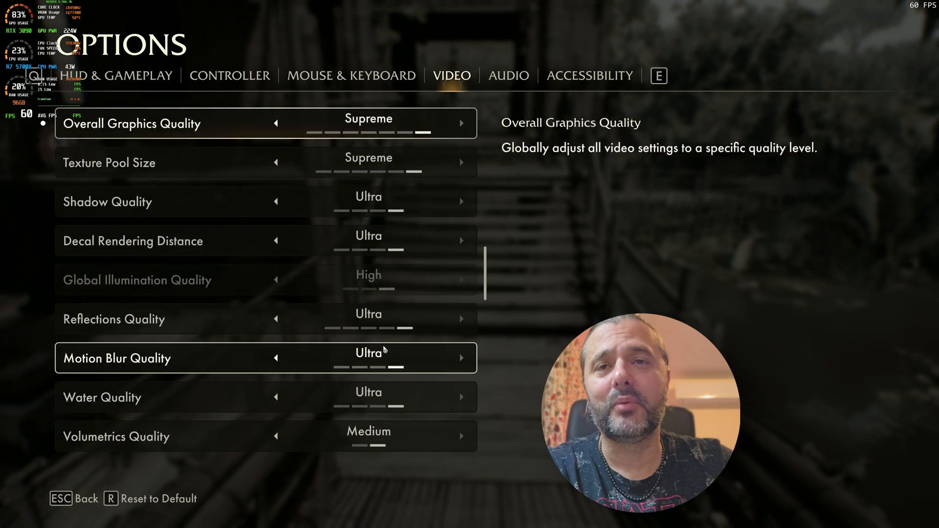
pyautogui.scroll(-3)
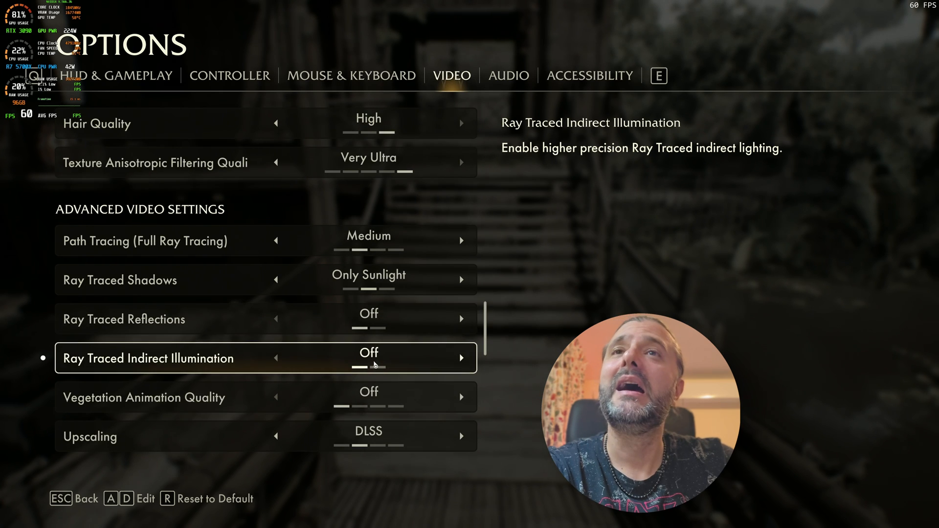
pyautogui.scroll(3)
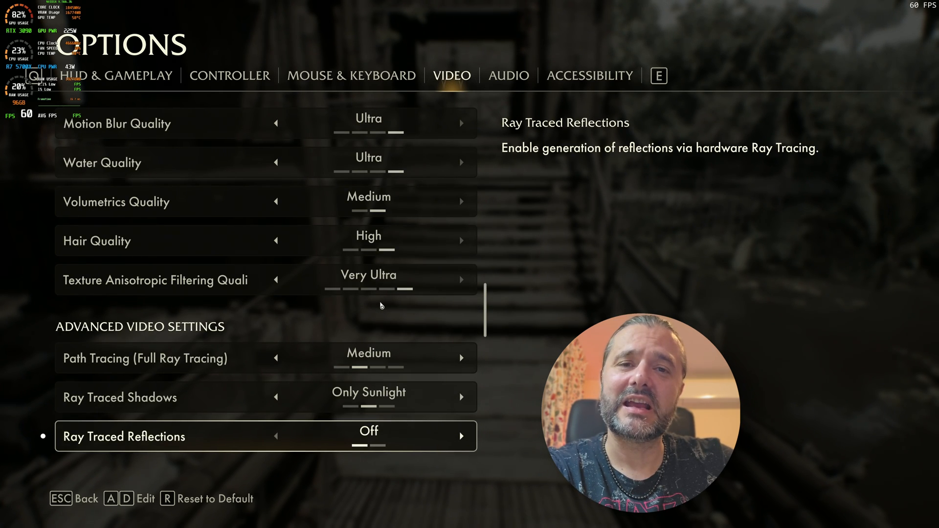
pyautogui.scroll(3)
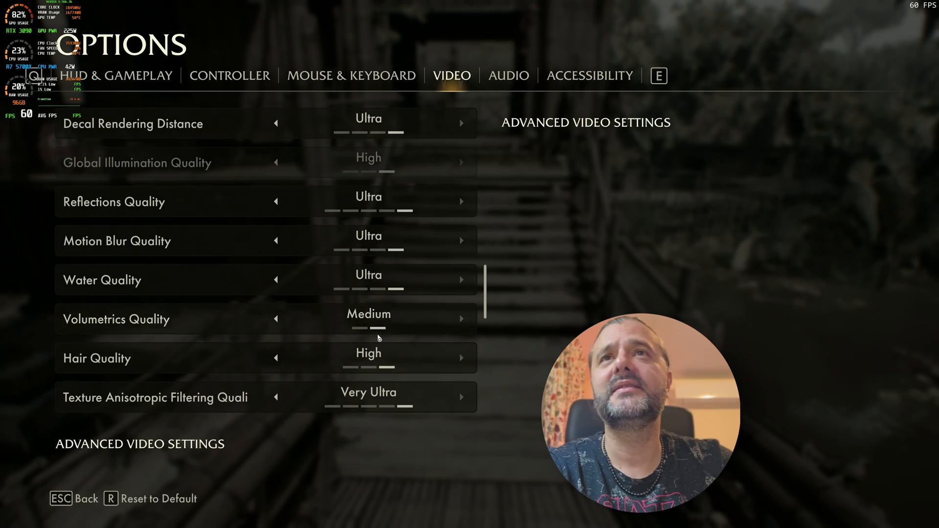
pyautogui.scroll(-3)
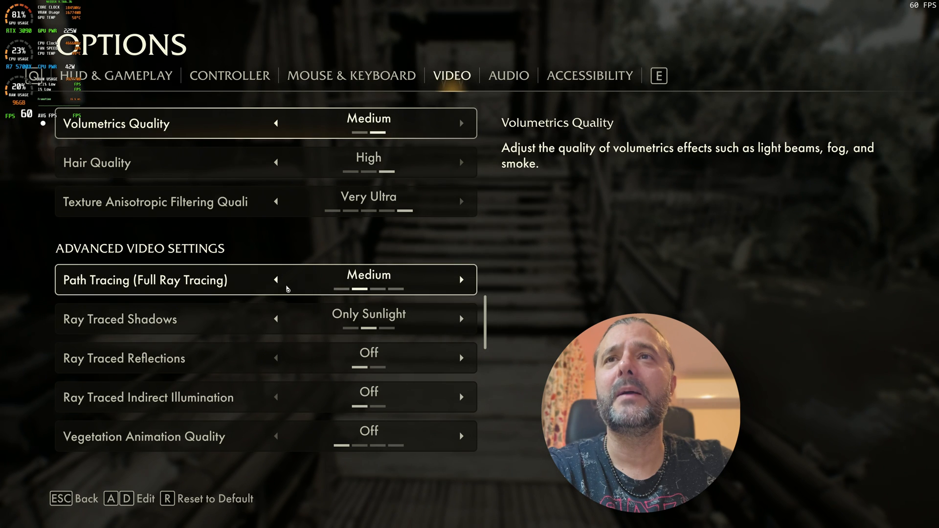
pyautogui.click(276, 280)
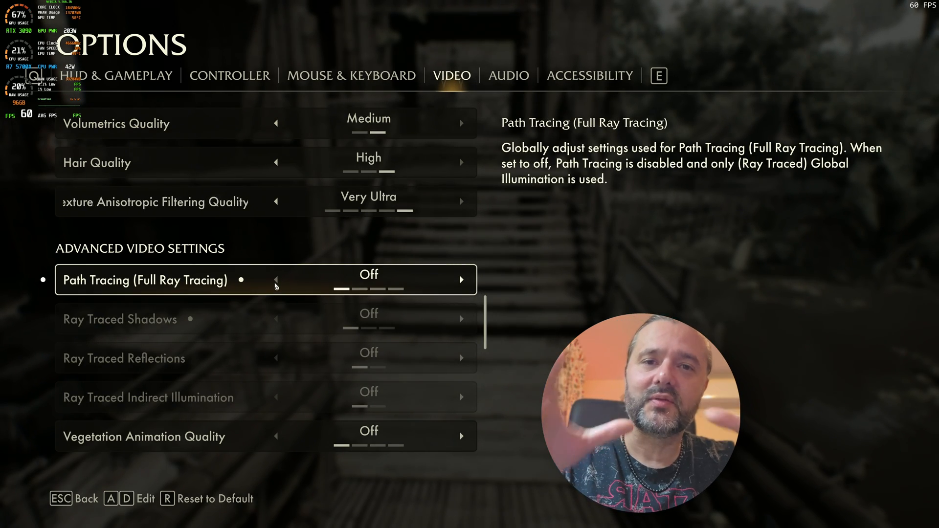
pyautogui.press('Escape')
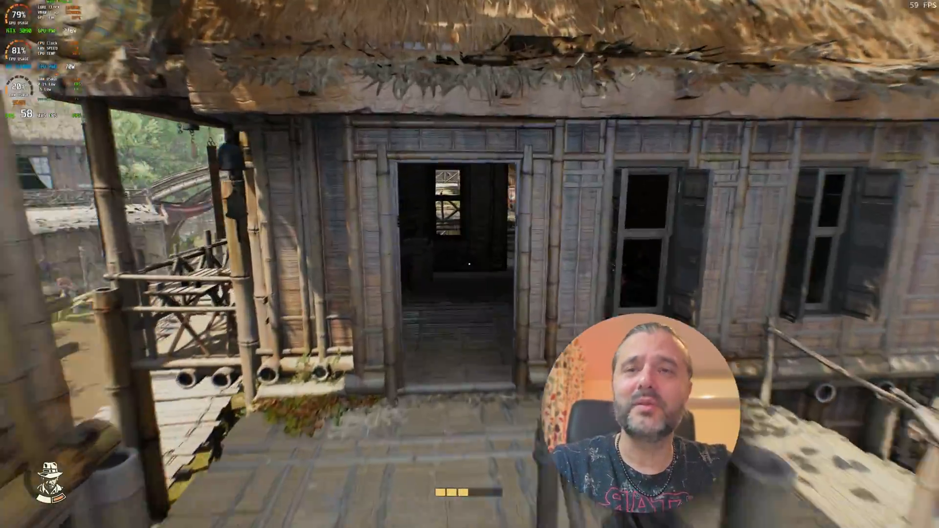
pyautogui.moveTo(469, 264)
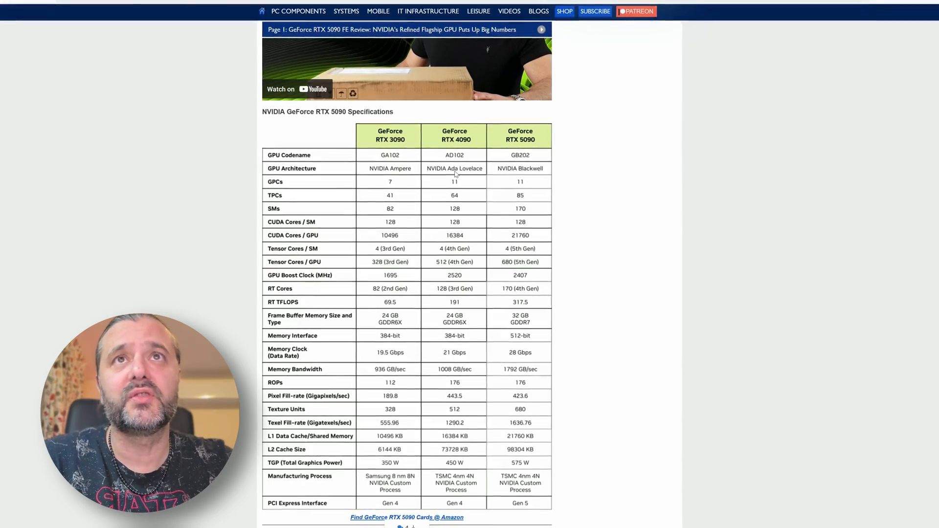
# Step: Review the RTX 3090/4090/5090 spec table, then switch to the RTX 5070 Ti vs RTX 3090 comparison tab
pyautogui.scroll(3)
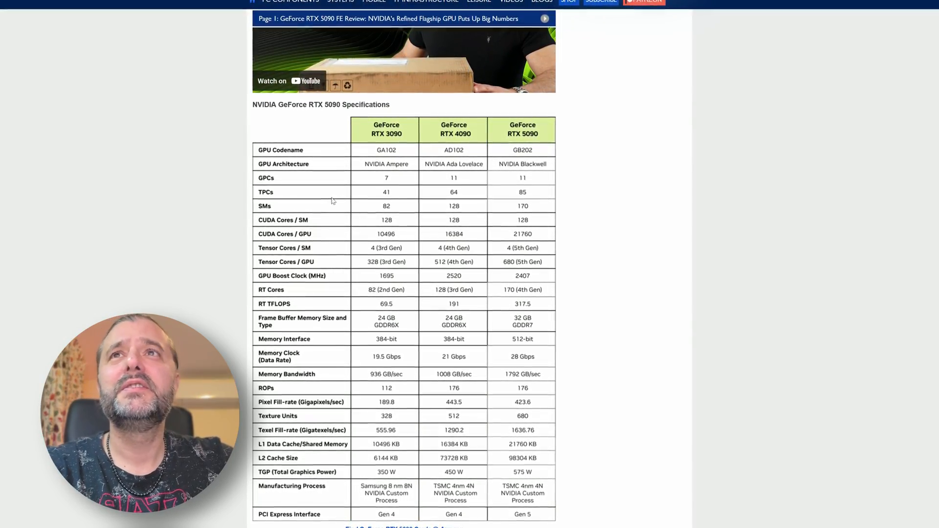
pyautogui.scroll(3)
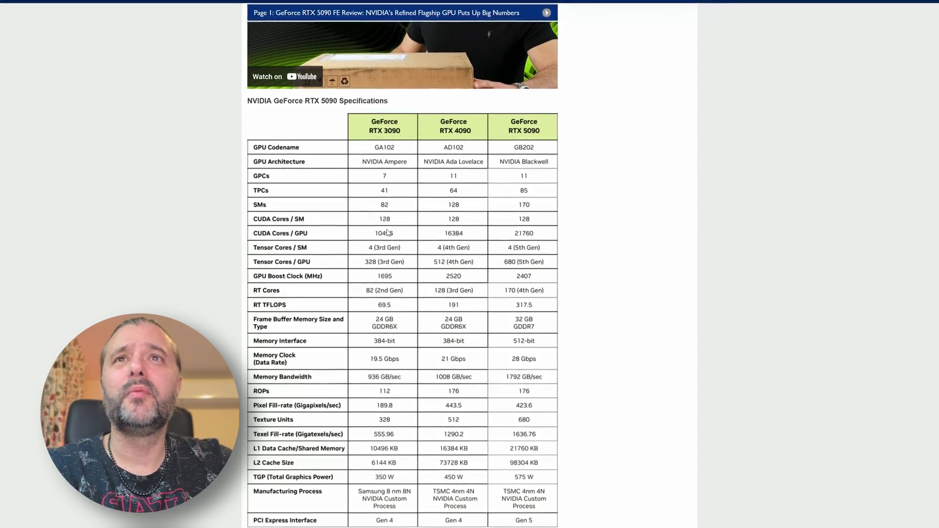
pyautogui.scroll(-3)
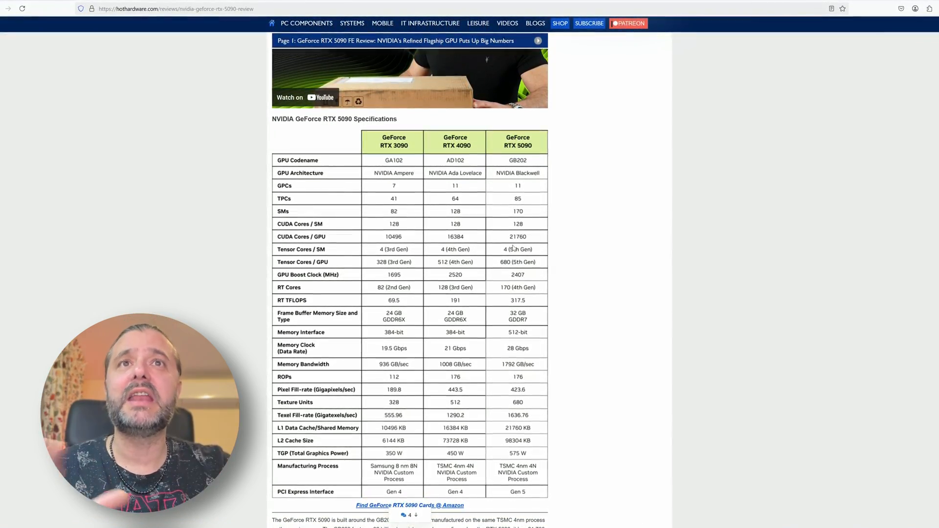
pyautogui.scroll(-3)
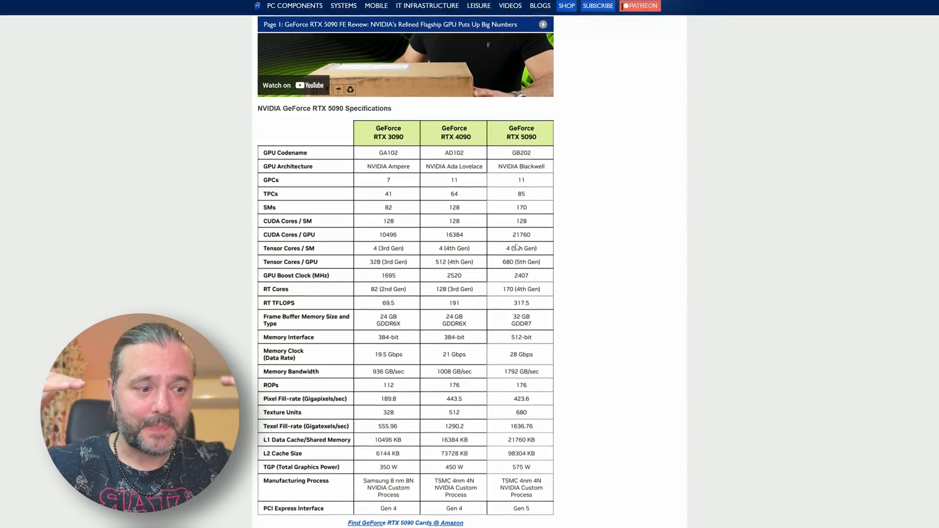
pyautogui.scroll(3)
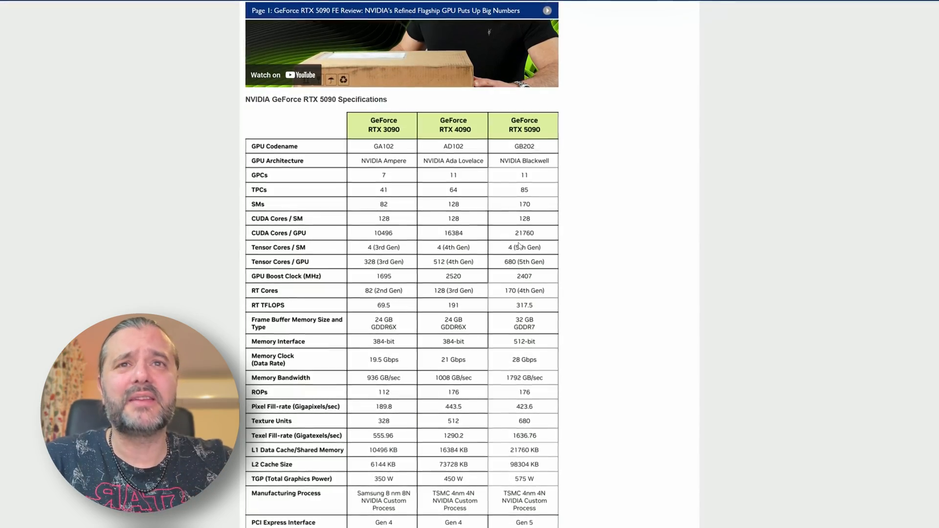
pyautogui.scroll(-3)
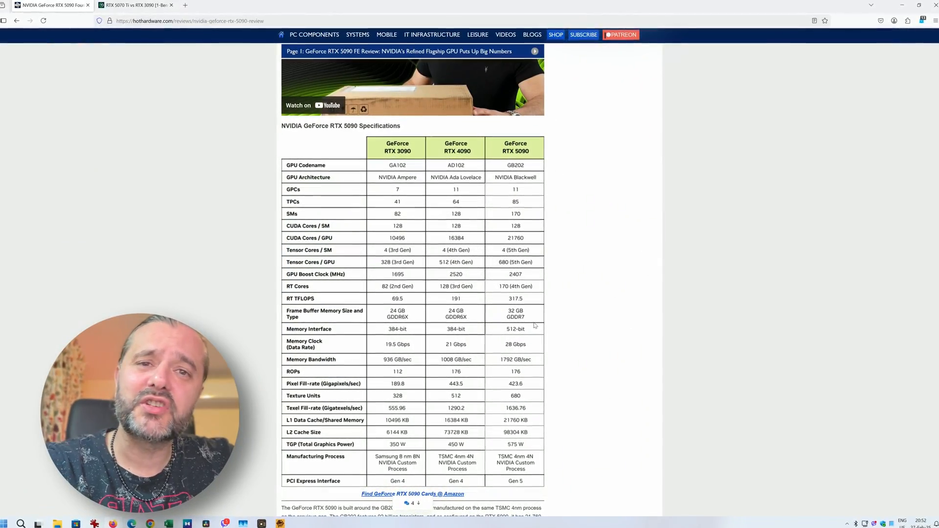
pyautogui.scroll(3)
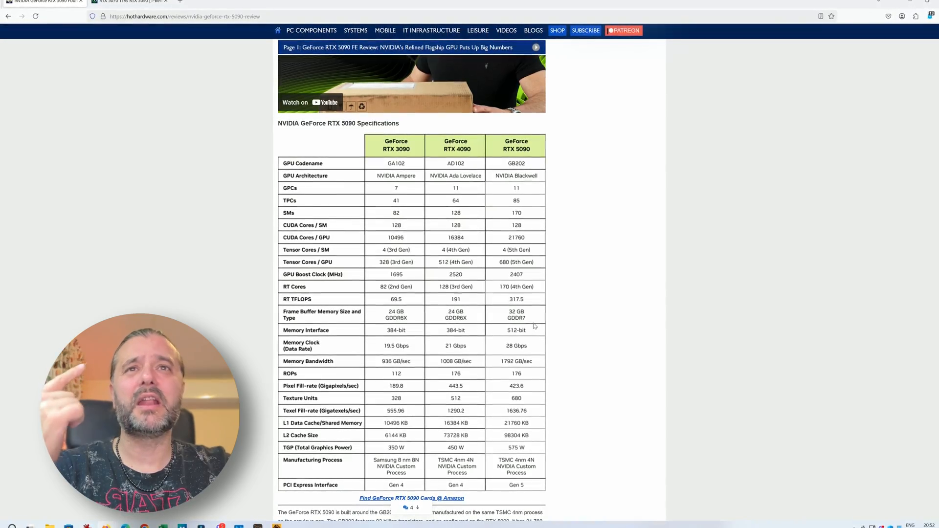
pyautogui.scroll(-3)
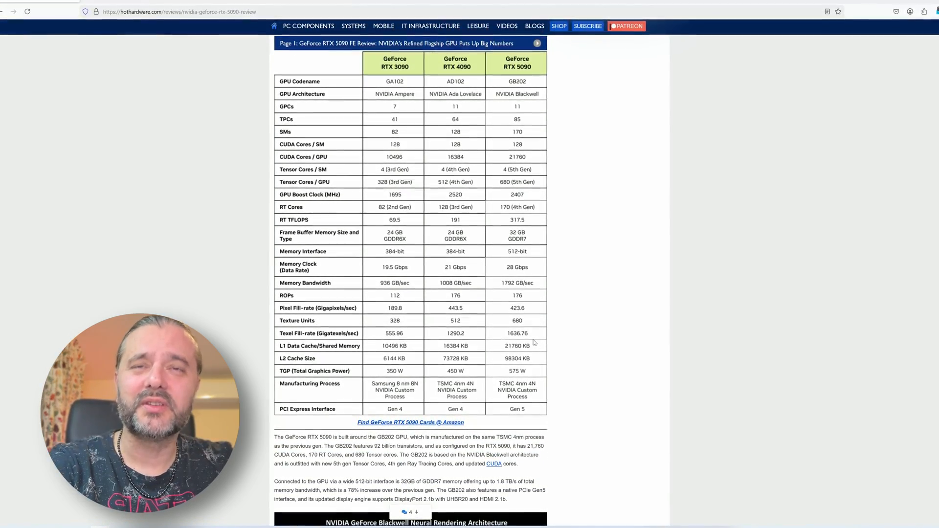
pyautogui.scroll(3)
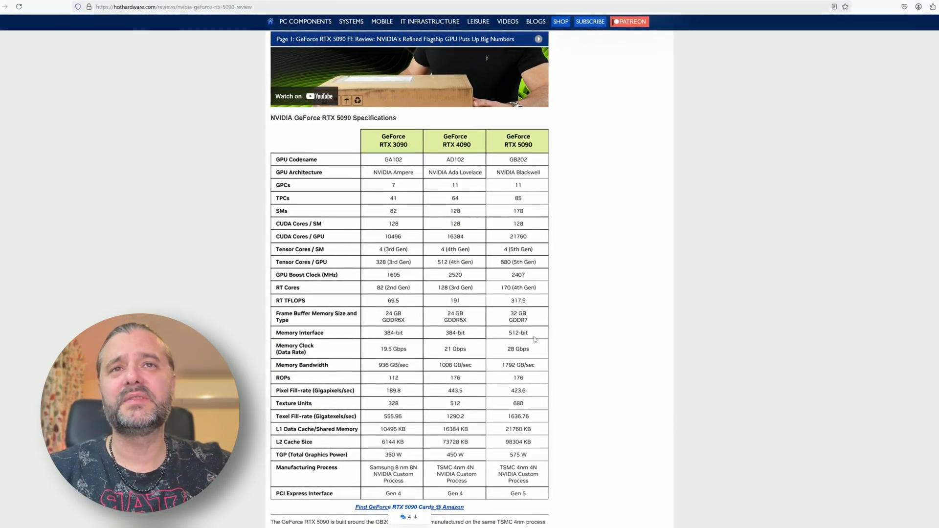
pyautogui.scroll(-3)
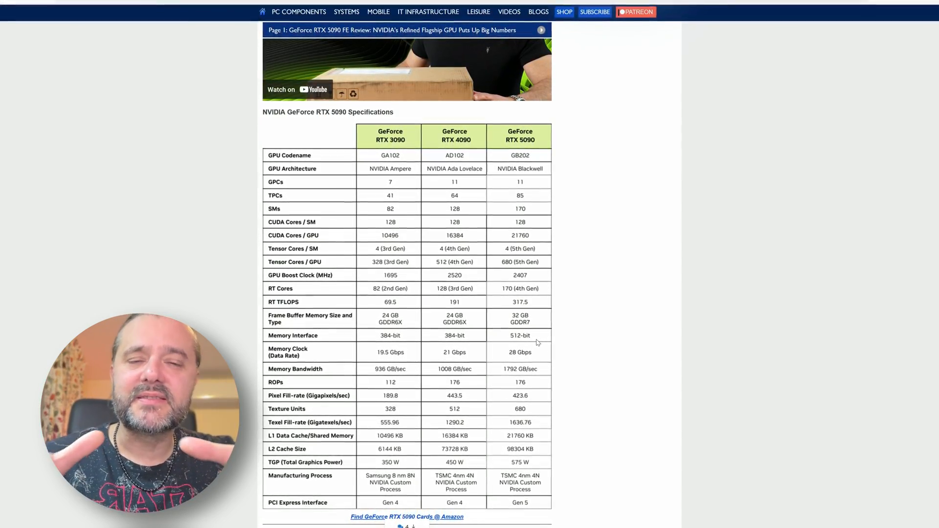
pyautogui.scroll(3)
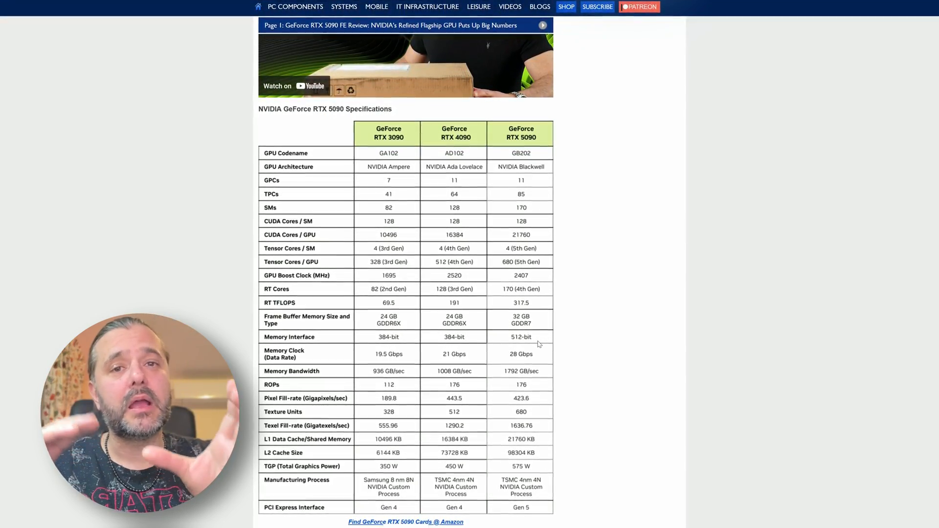
pyautogui.scroll(3)
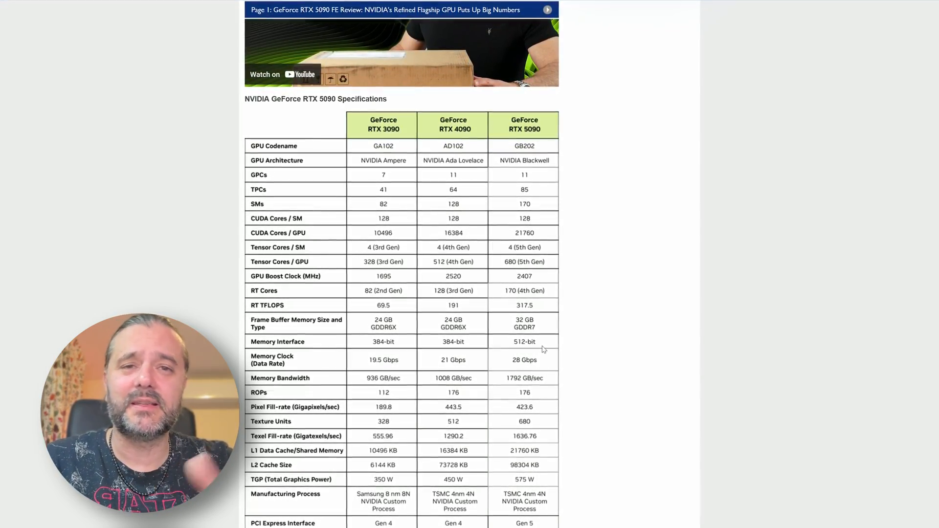
pyautogui.scroll(3)
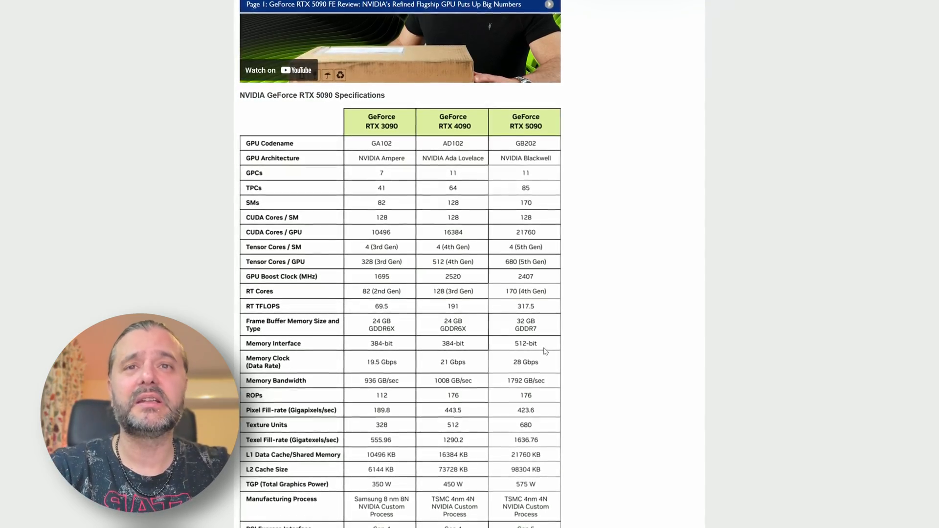
pyautogui.click(133, 4)
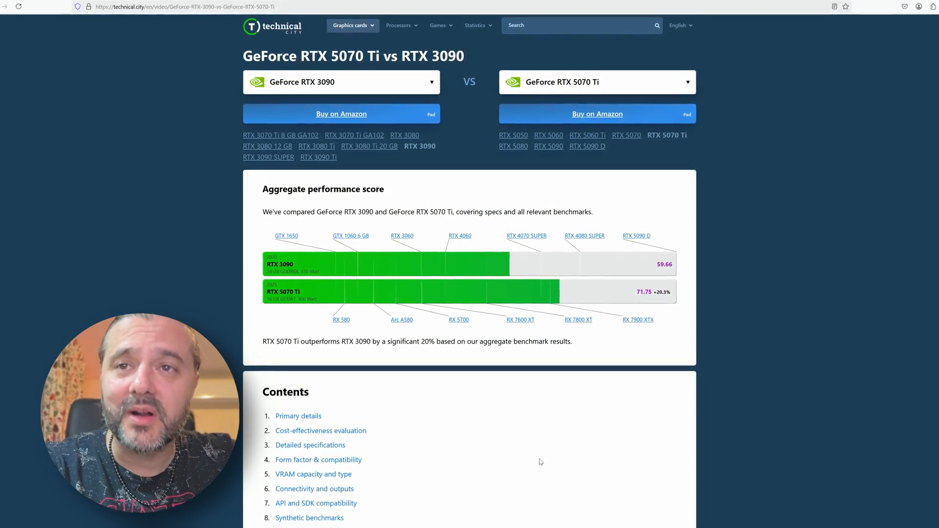
# Step: Scroll past the aggregate score to the 261% cost-effectiveness and detailed specifications sections
pyautogui.scroll(-3)
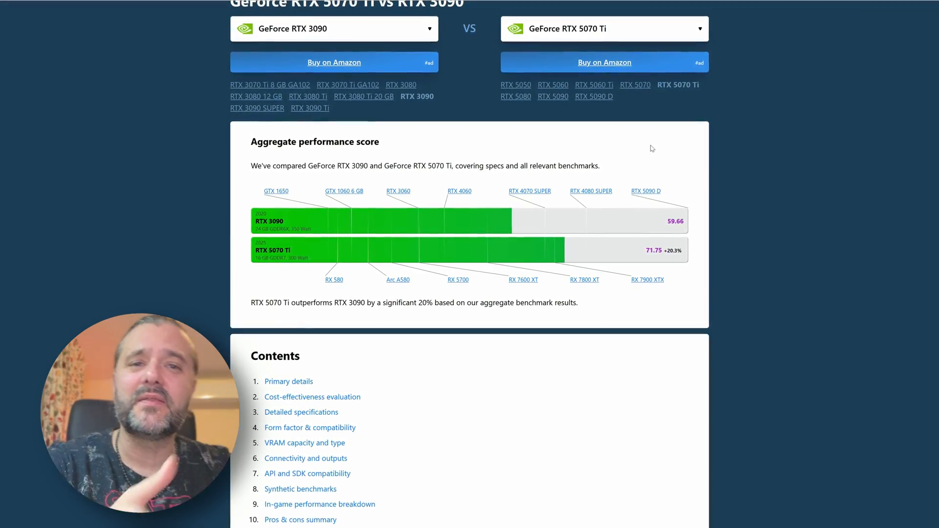
pyautogui.scroll(-3)
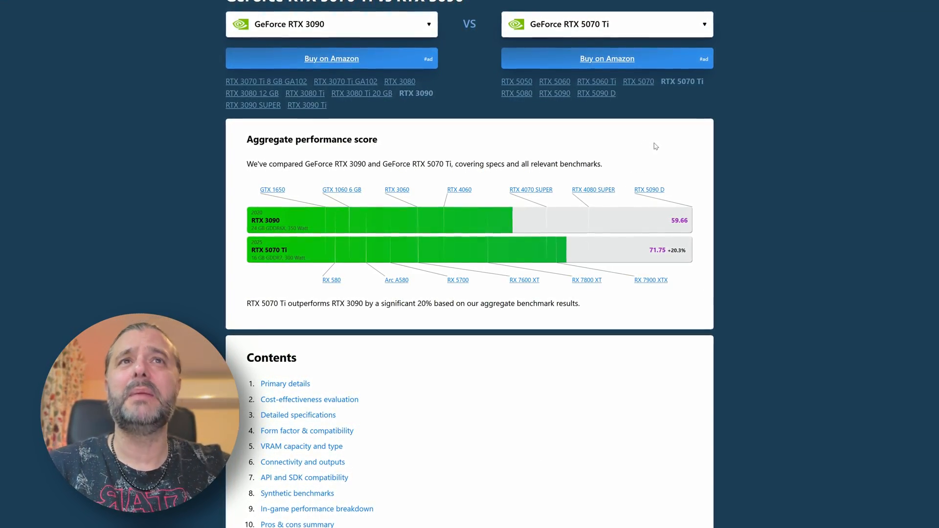
pyautogui.scroll(3)
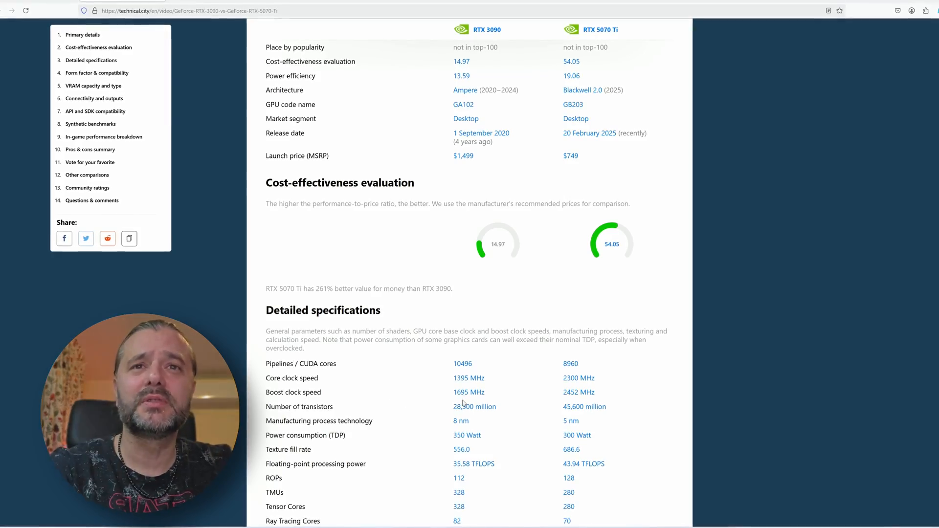
pyautogui.scroll(-3)
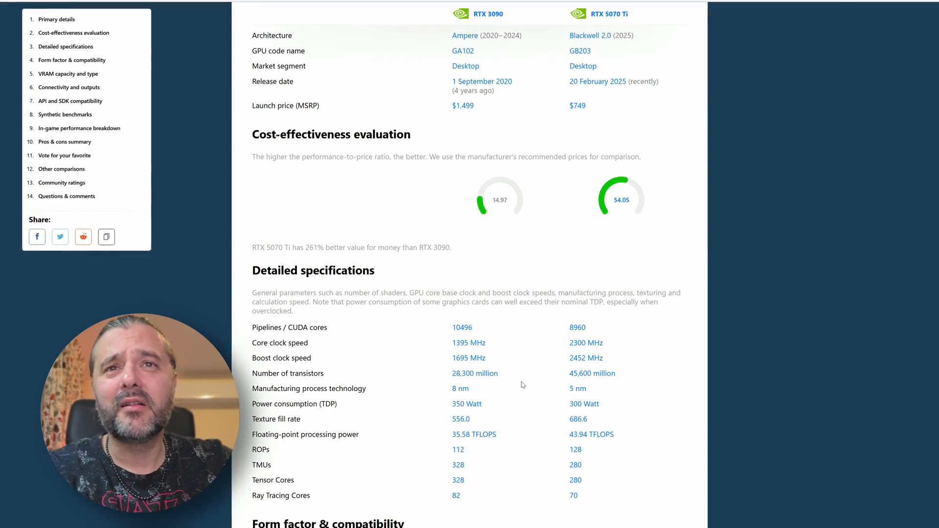
pyautogui.scroll(-3)
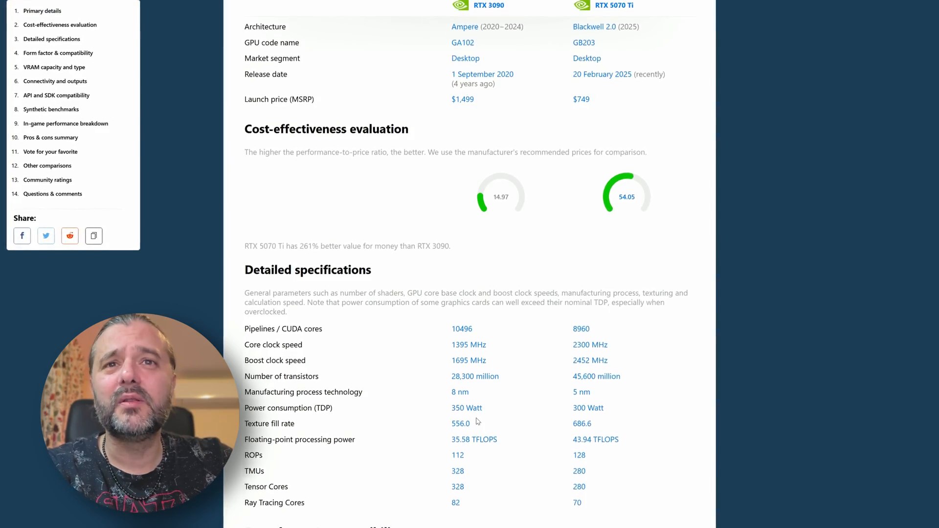
pyautogui.scroll(-3)
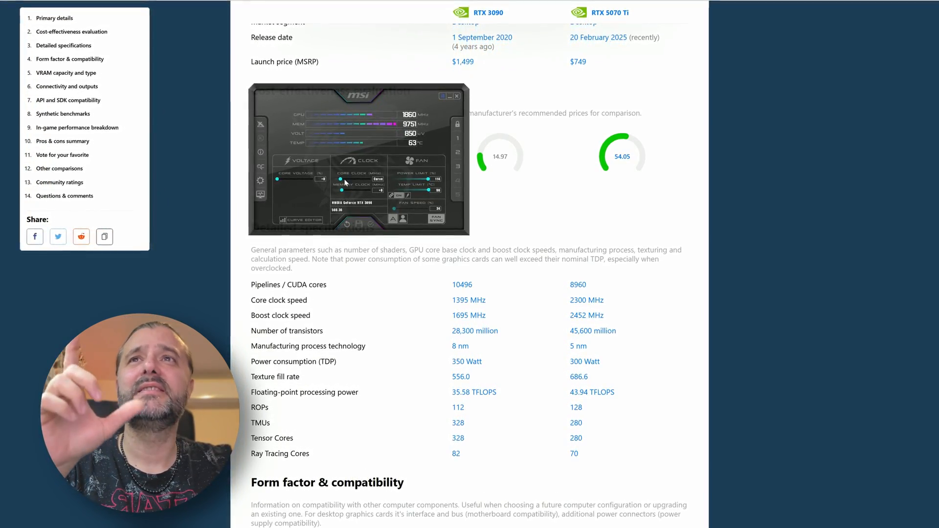
# Step: Show the MSI Afterburner undervolt readings of 1860 MHz core clock at 850 mV
pyautogui.click(304, 220)
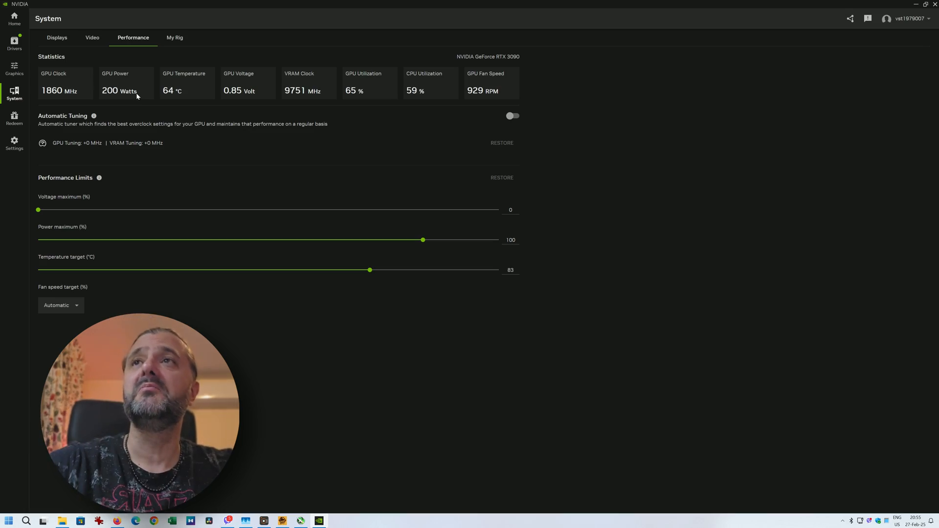
pyautogui.moveTo(356, 146)
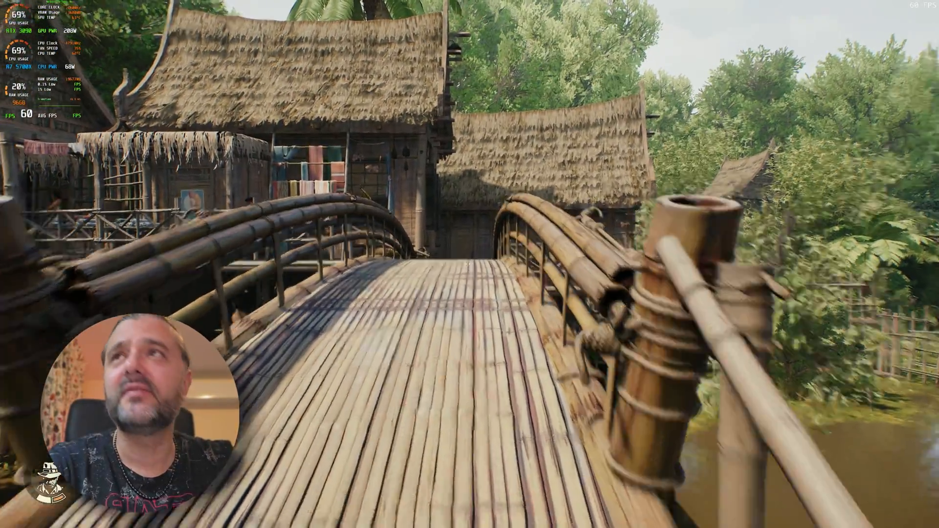
pyautogui.moveTo(469, 264)
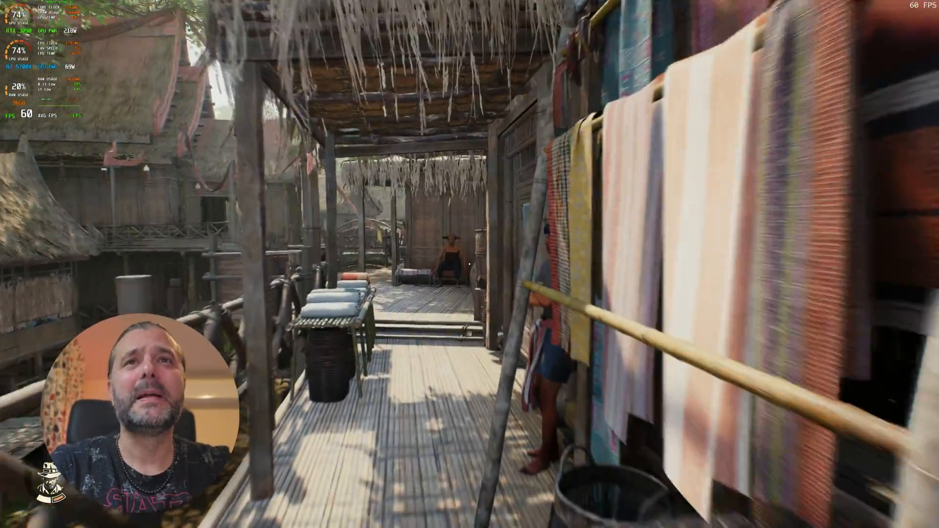
pyautogui.moveTo(470, 263)
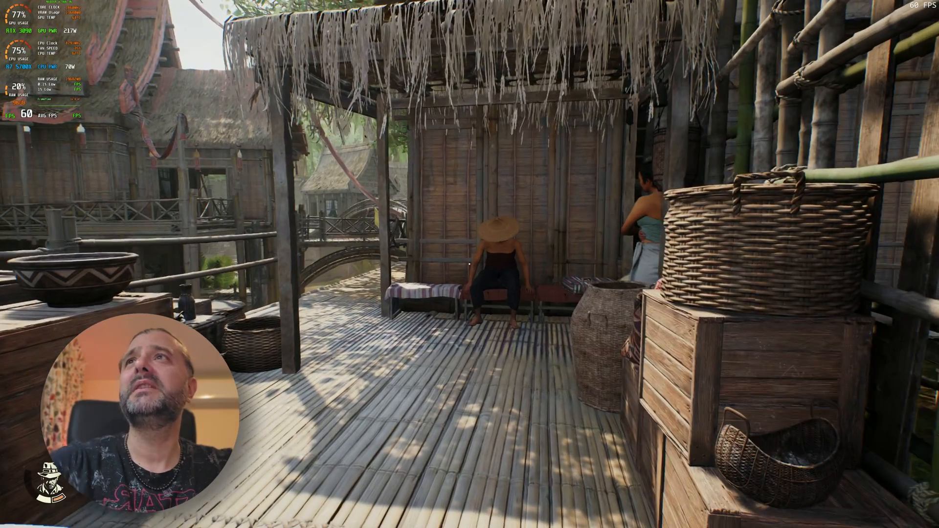
pyautogui.moveTo(469, 264)
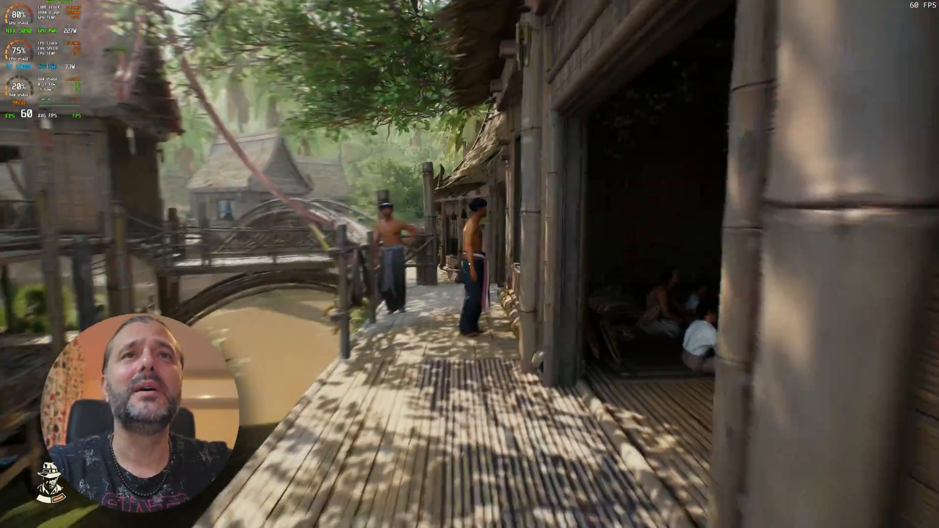
pyautogui.moveTo(470, 264)
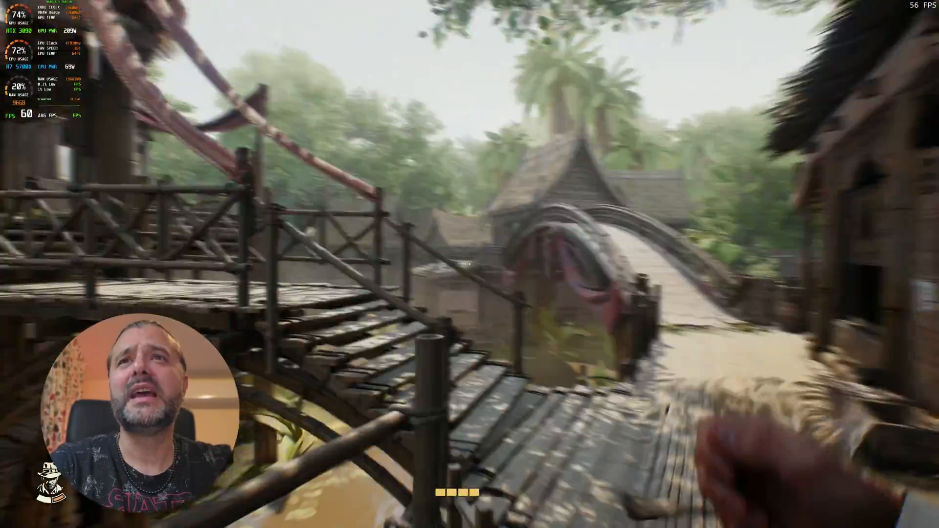
pyautogui.moveTo(470, 264)
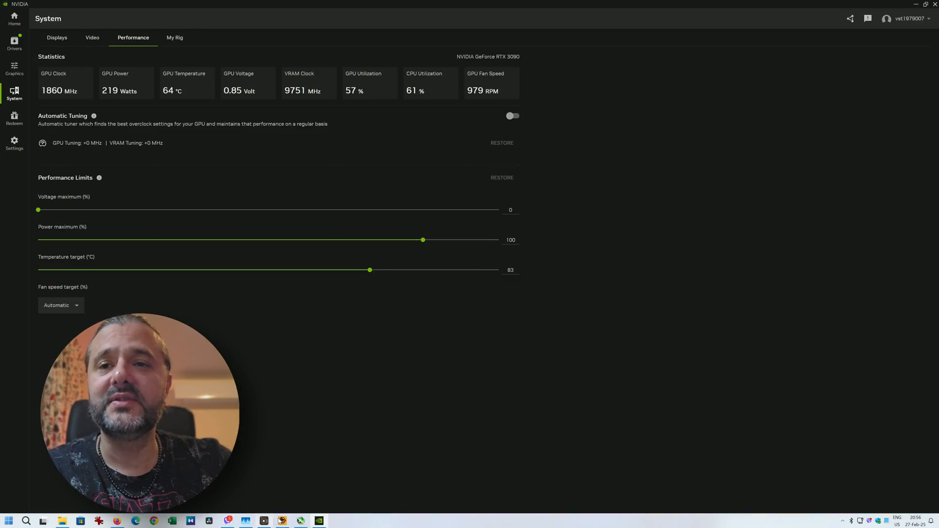
pyautogui.moveTo(300, 524)
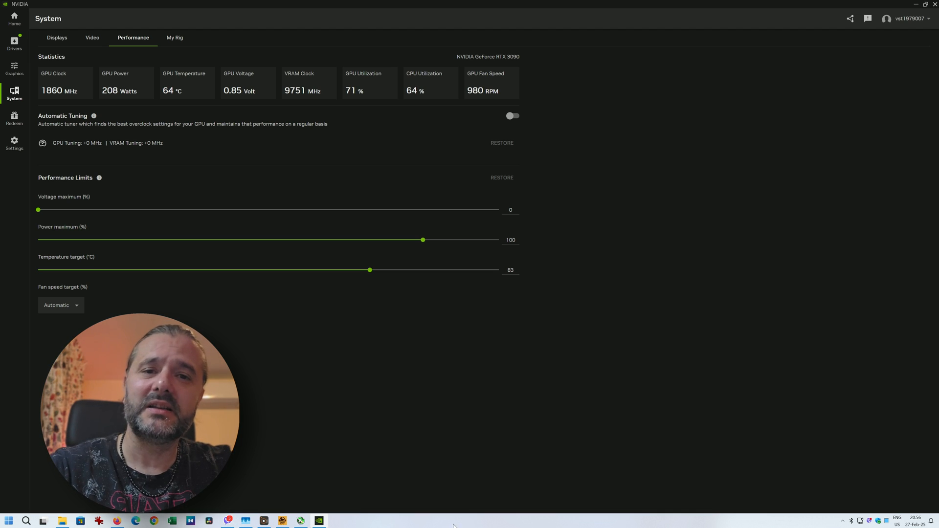
# Step: Launch Task Manager from the taskbar context menu to watch CPU load
pyautogui.rightClick(453, 526)
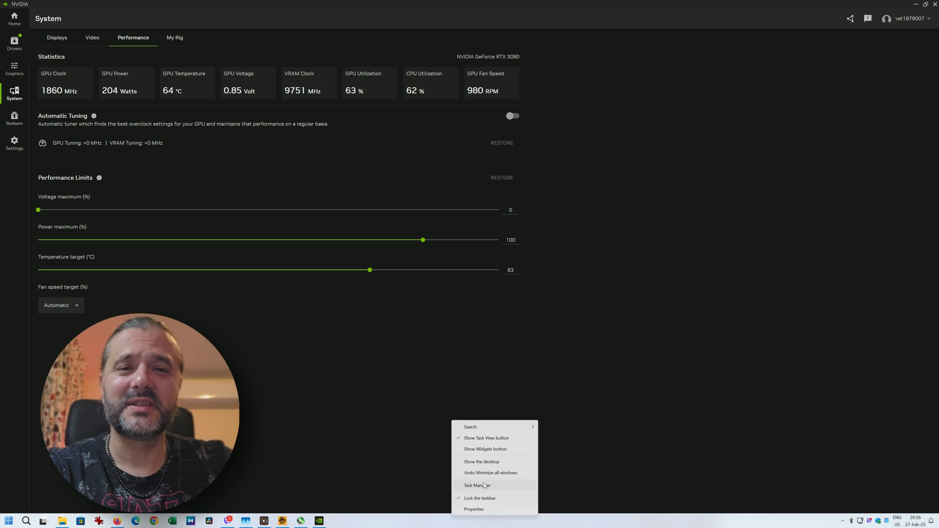
pyautogui.click(477, 486)
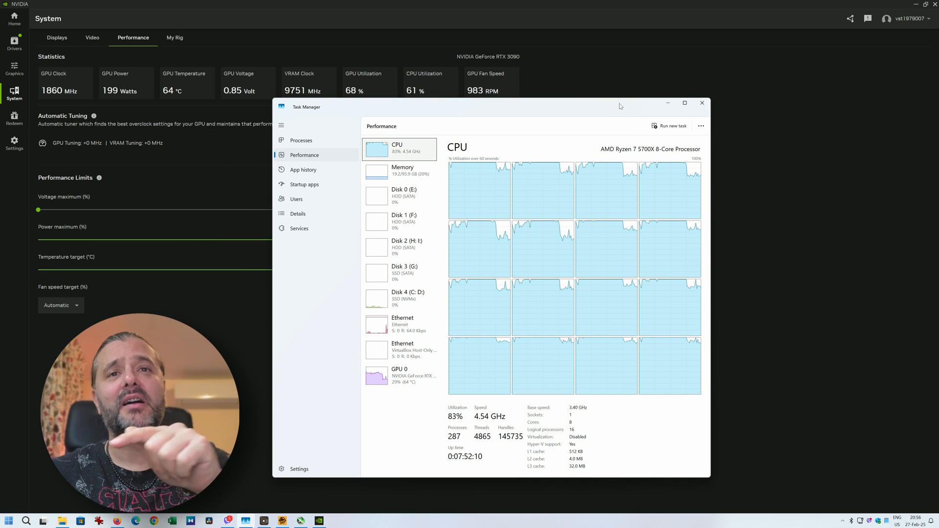
# Step: View the Ryzen 7 5700X CPU graph at 83% and return to DaVinci Resolve
pyautogui.click(401, 169)
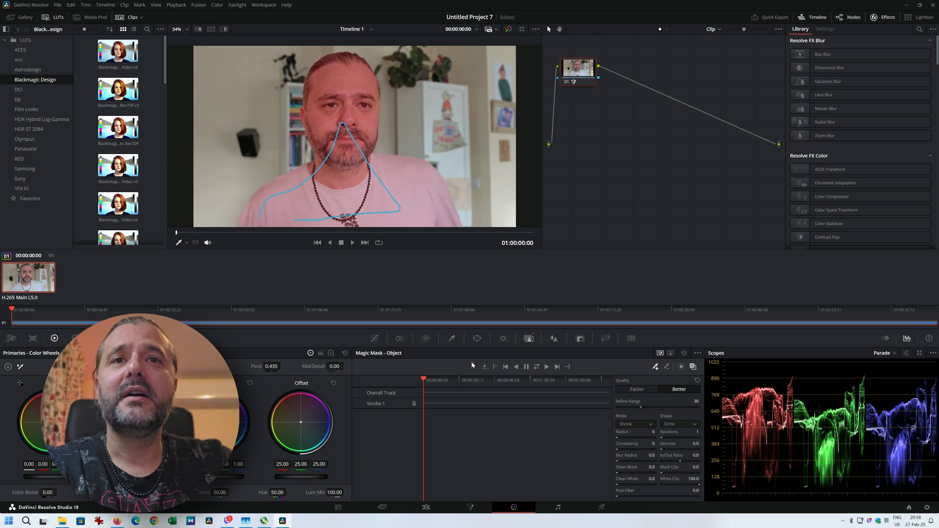
# Step: Track the Magic Mask forward on the subject, check Task Manager, then stop tracking
pyautogui.click(538, 366)
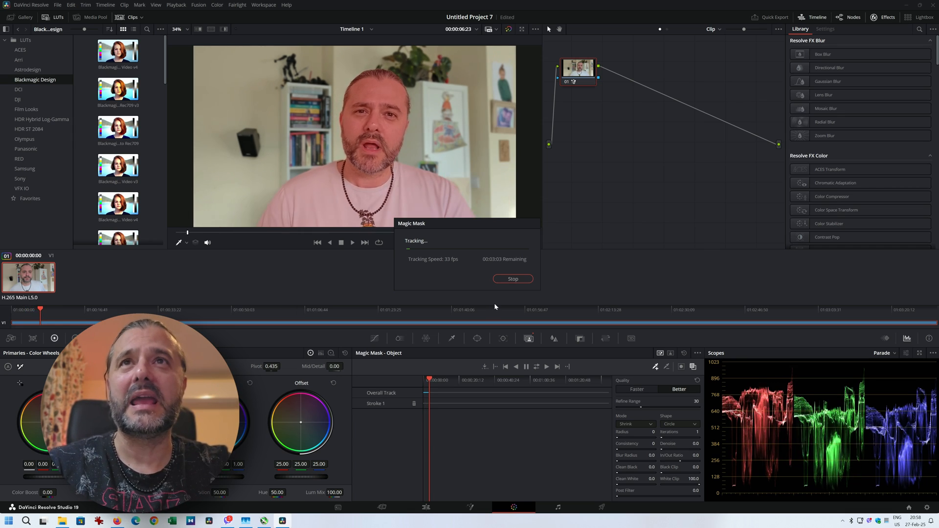
pyautogui.rightClick(522, 494)
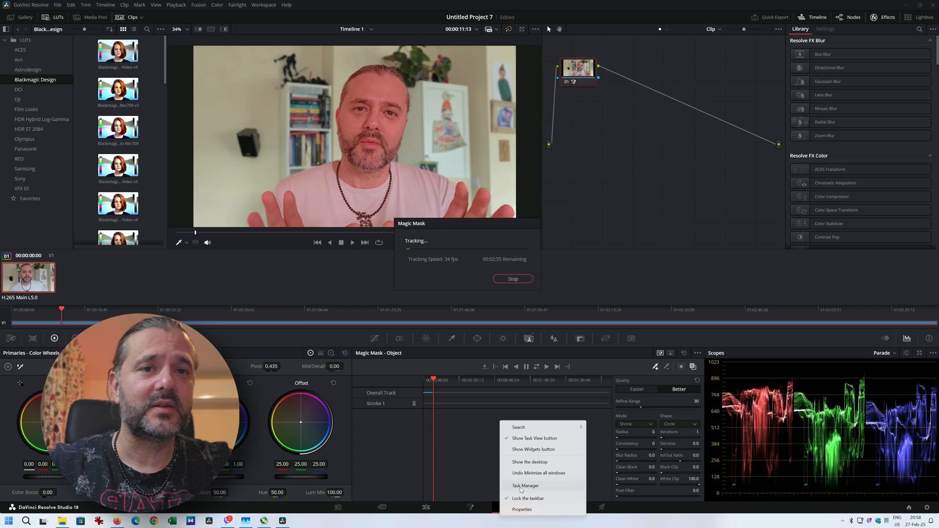
pyautogui.click(525, 486)
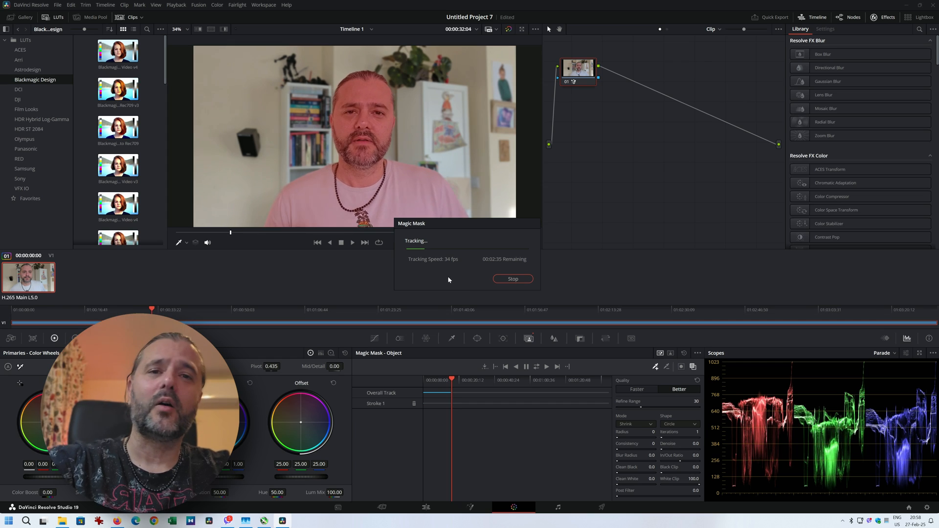
pyautogui.click(512, 279)
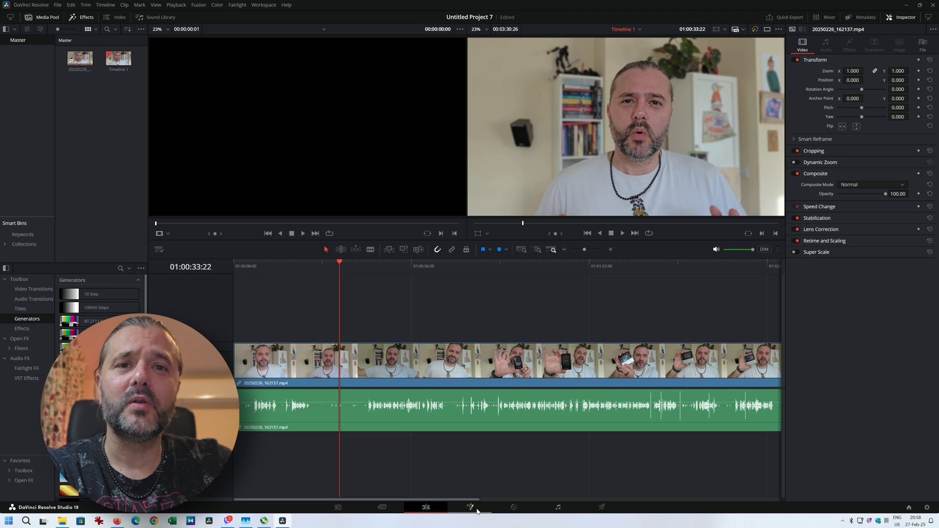
# Step: Add a Magic Mask node in Fusion, set Better mode, and track forward through the clip
pyautogui.click(470, 508)
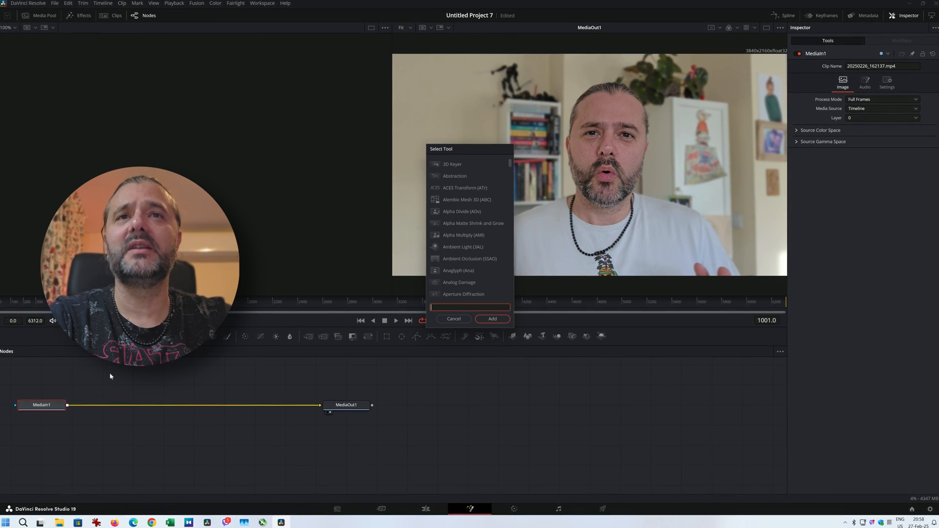
pyautogui.write('magi')
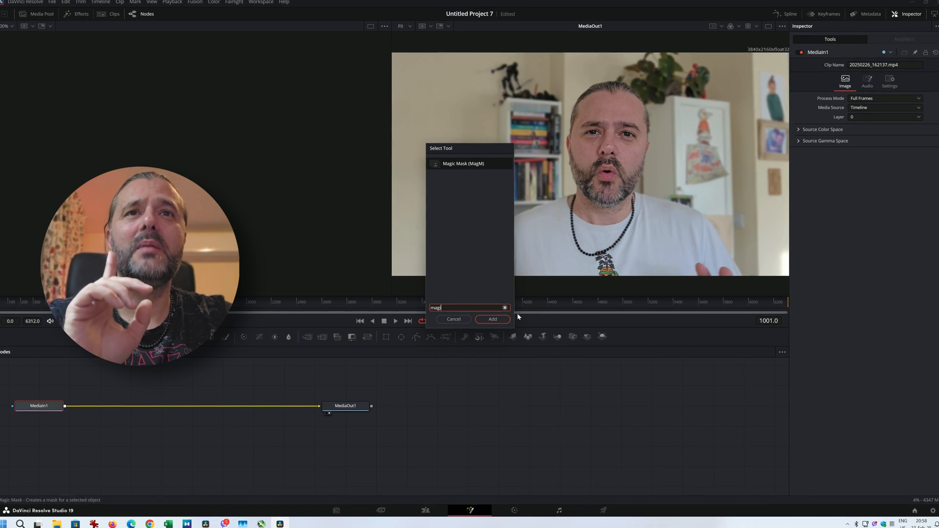
pyautogui.click(492, 319)
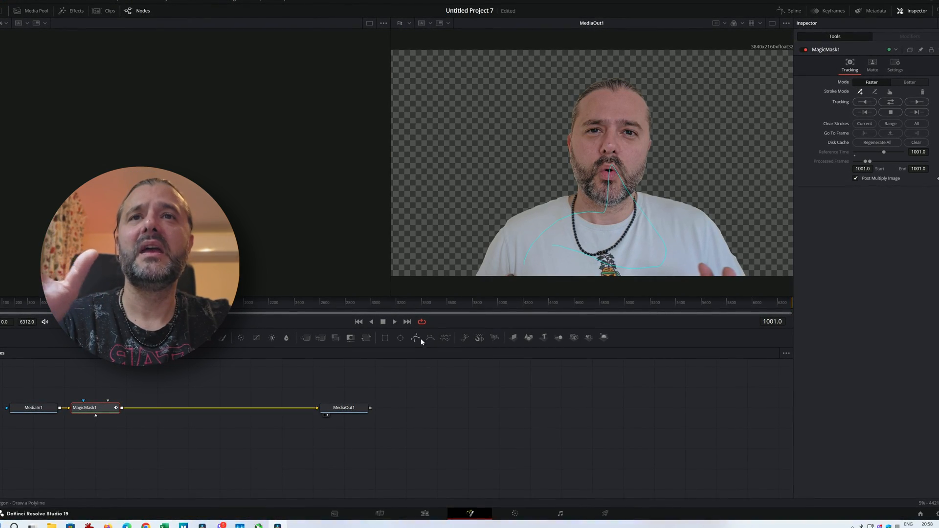
pyautogui.click(910, 81)
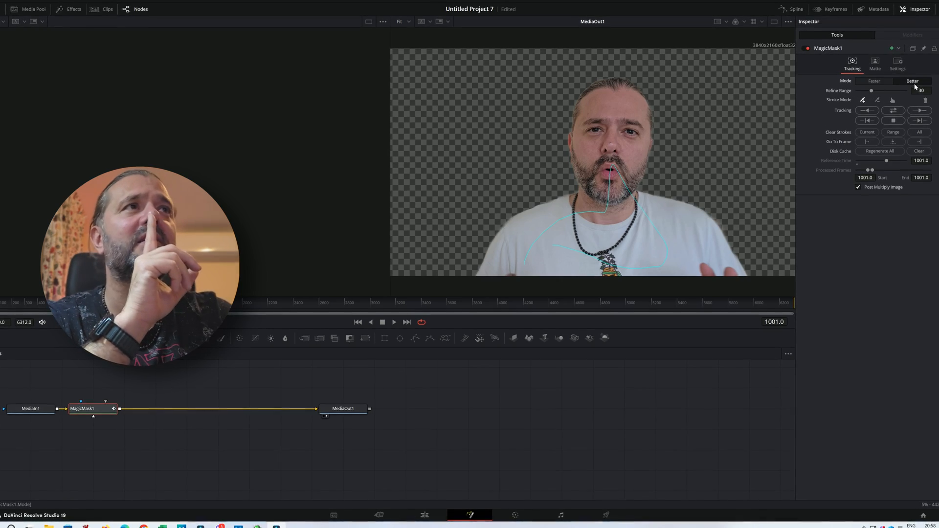
pyautogui.click(897, 109)
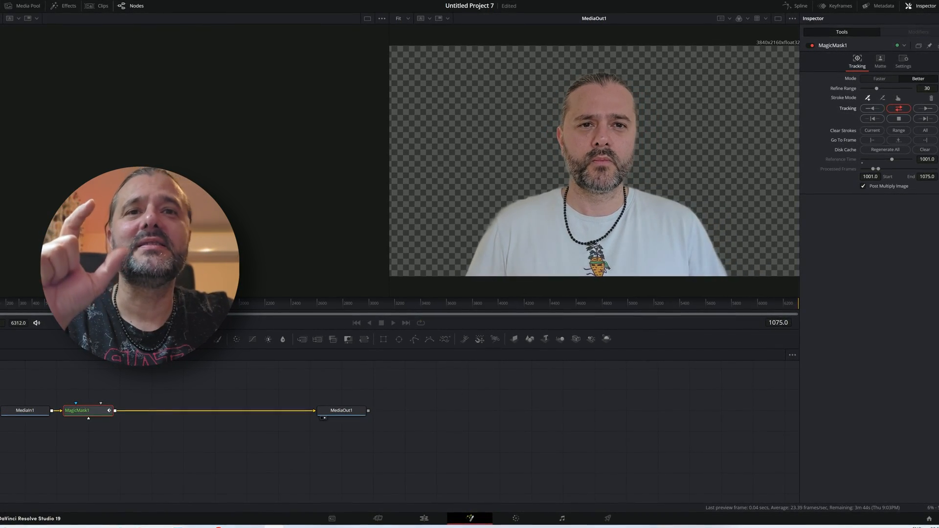
pyautogui.rightClick(539, 519)
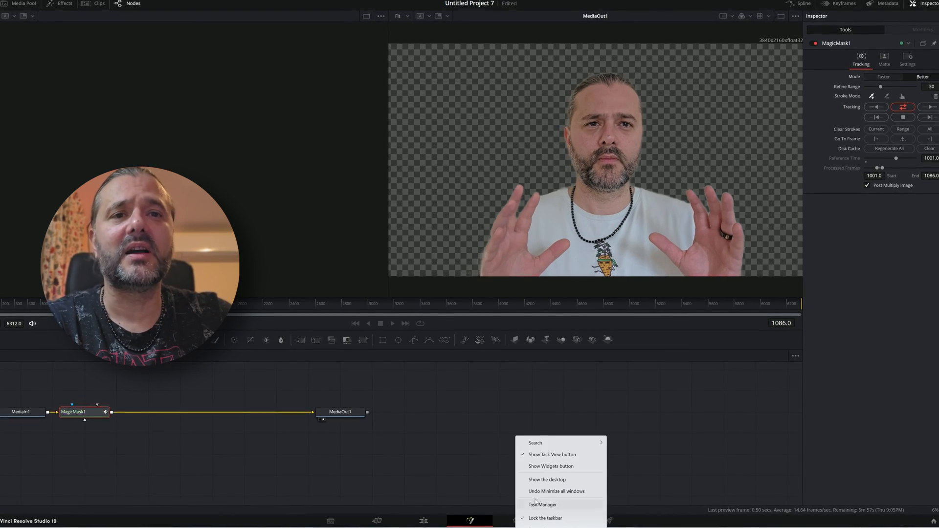
# Step: View GPU 0 in Task Manager: 46% load, 18.4 of 24.0 GB memory, 56 °C
pyautogui.click(541, 505)
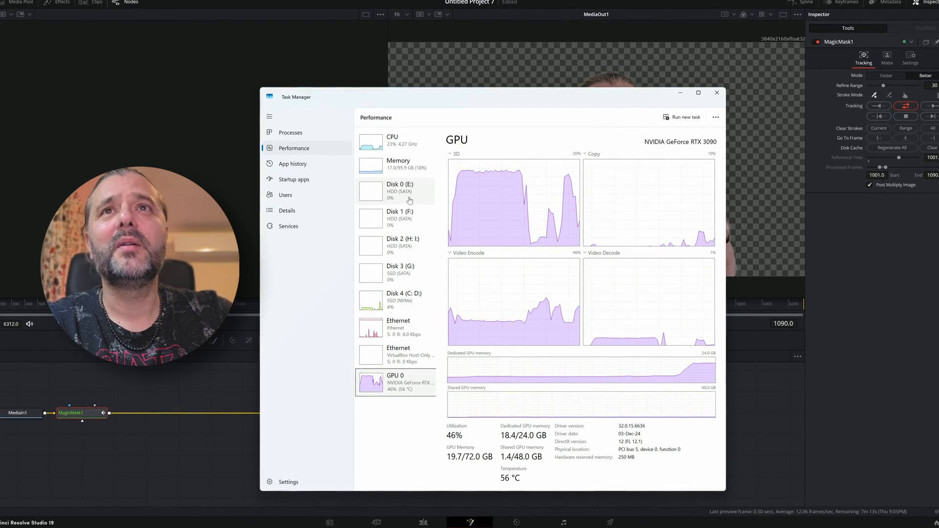
pyautogui.click(398, 164)
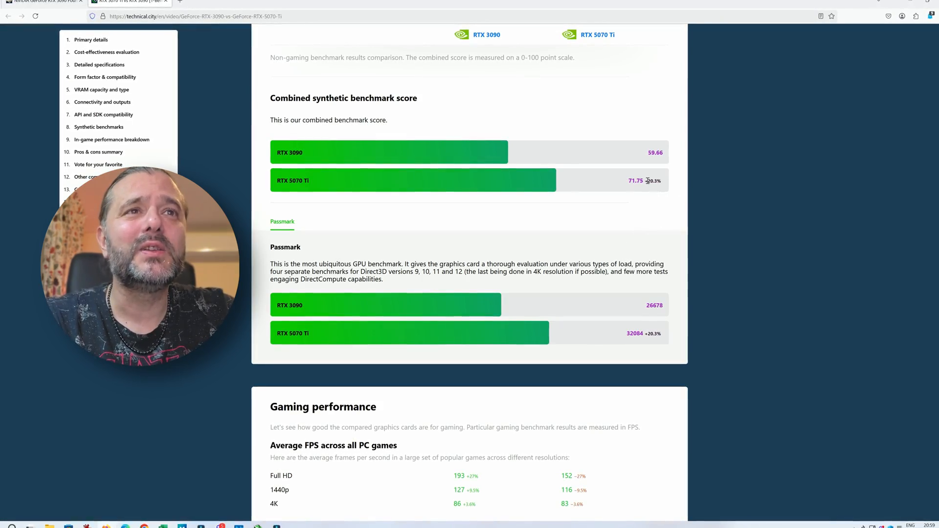
# Step: Scroll the RTX 3090 vs RTX 5070 Ti page down to Synthetic benchmarks and Gaming performance FPS
pyautogui.scroll(-3)
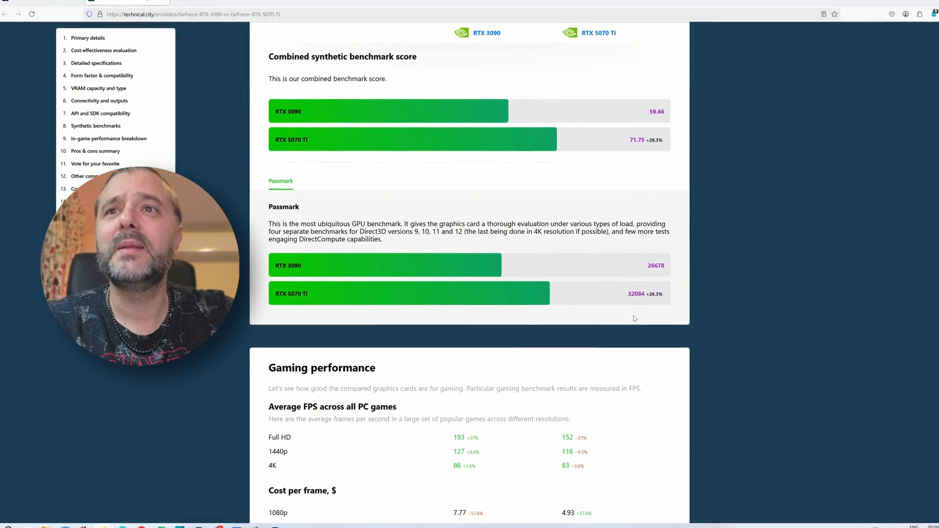
pyautogui.scroll(-3)
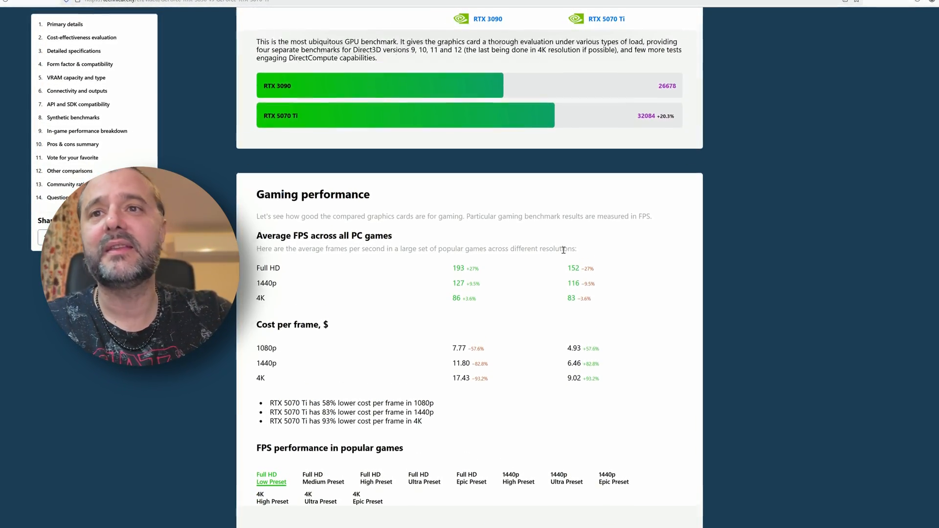
pyautogui.scroll(-3)
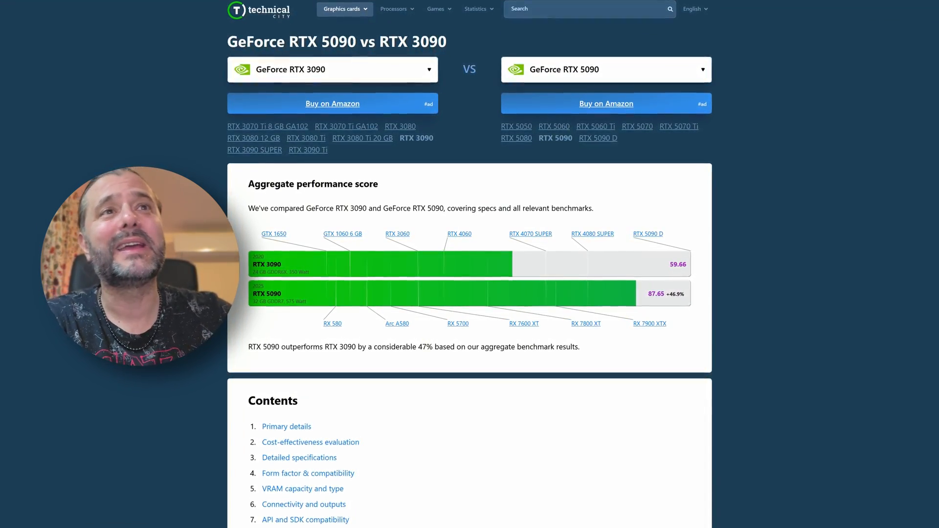
# Step: Scroll through the RTX 5090/4090 vs 3090 results and the 4090 vs 5070 Ti Detailed specifications
pyautogui.scroll(-3)
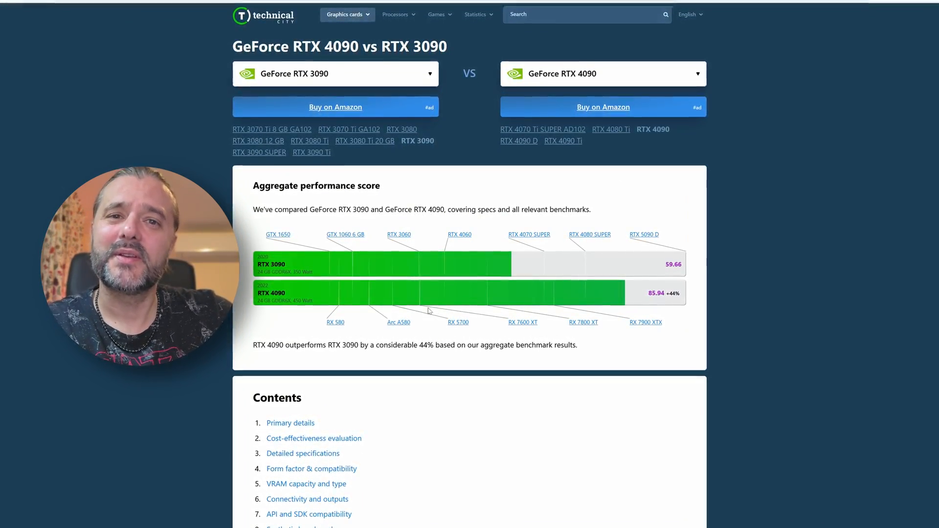
pyautogui.scroll(-3)
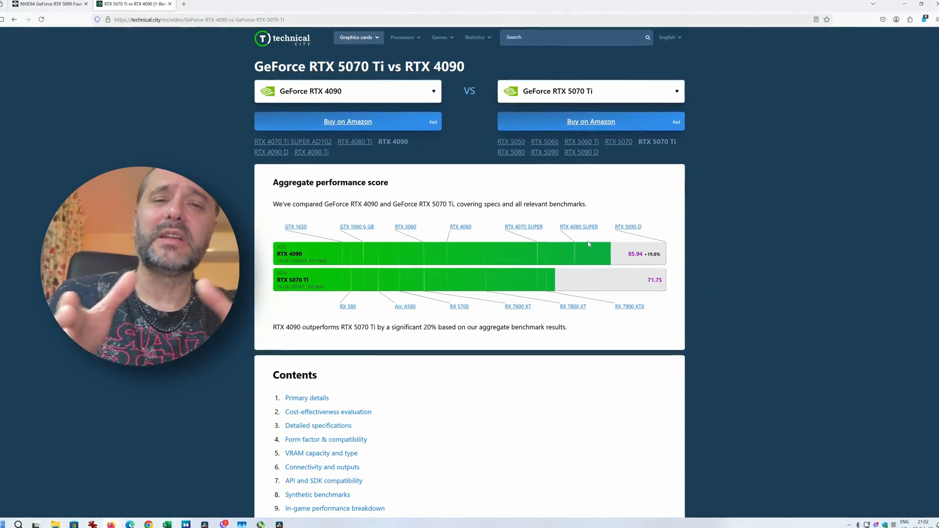
pyautogui.scroll(-3)
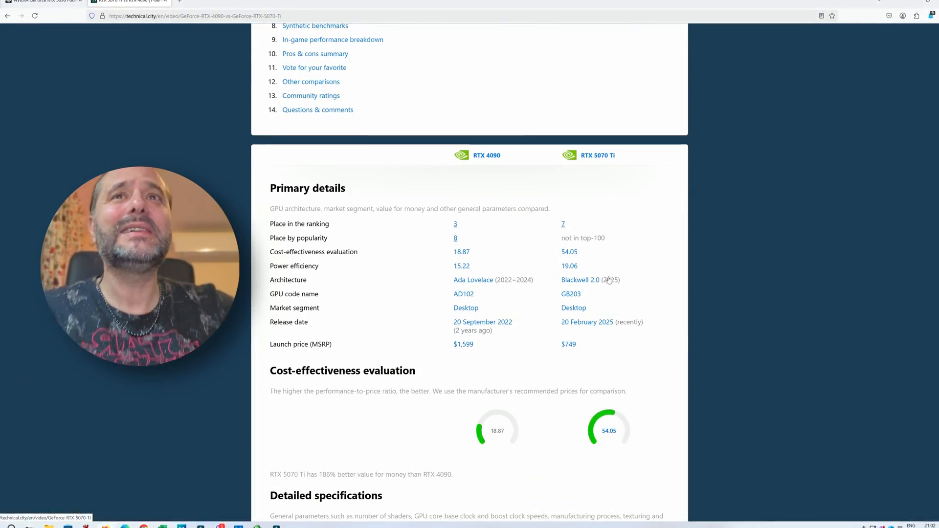
pyautogui.scroll(-3)
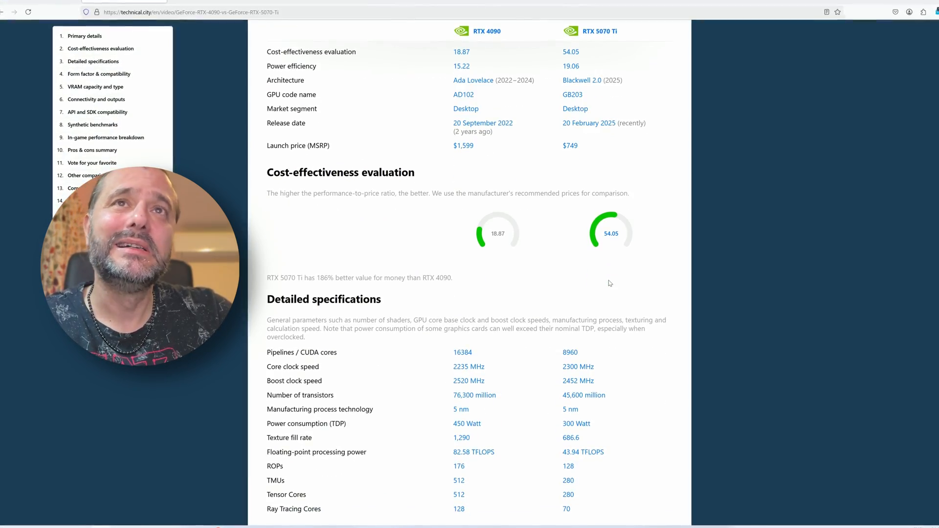
pyautogui.scroll(-3)
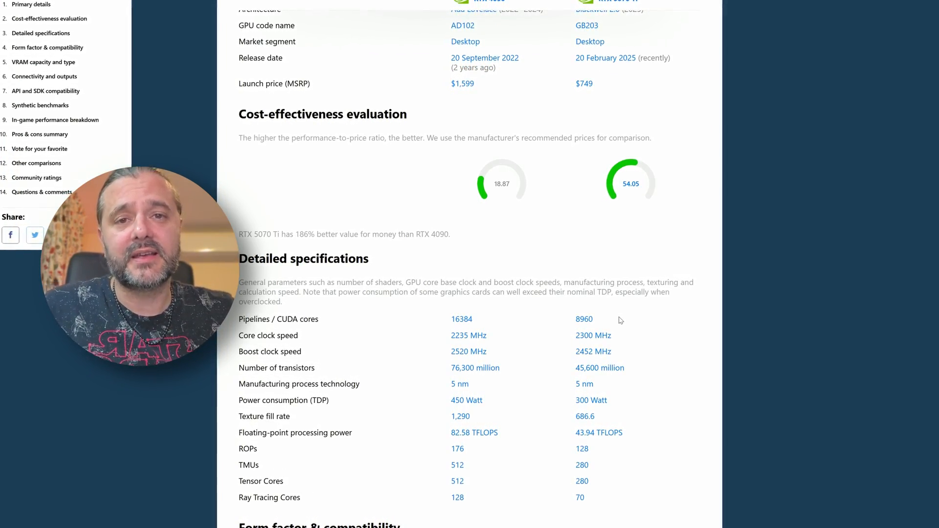
pyautogui.scroll(-3)
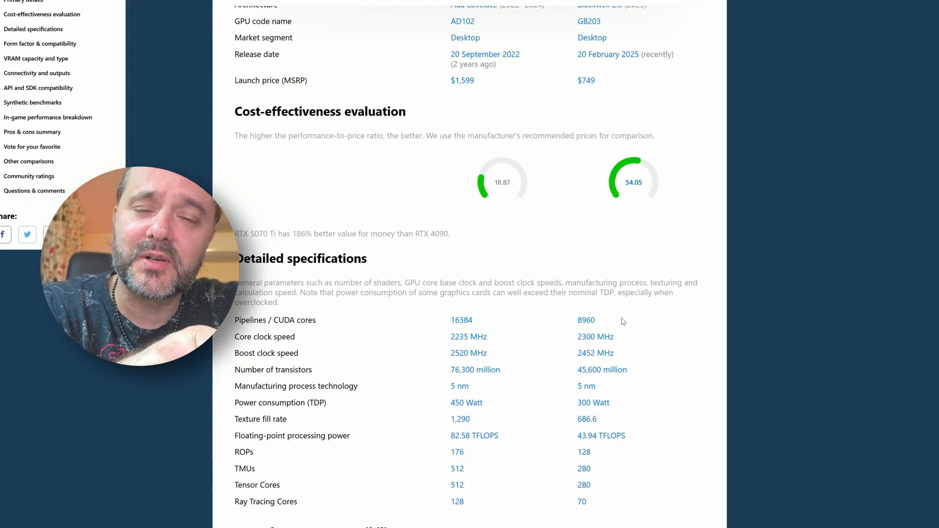